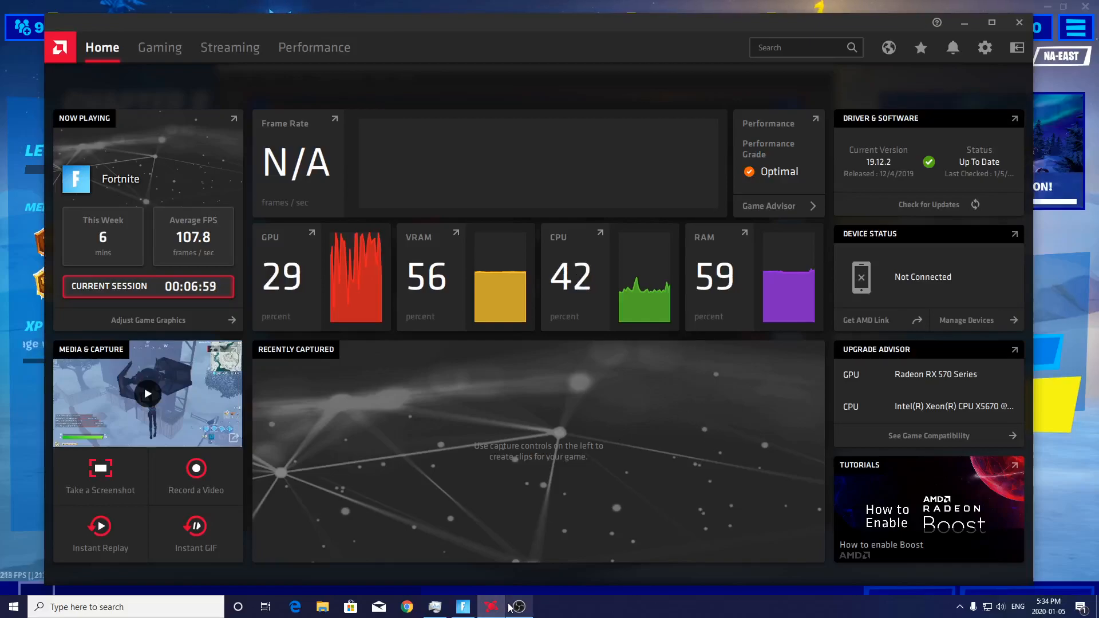
mouse_move(331, 21)
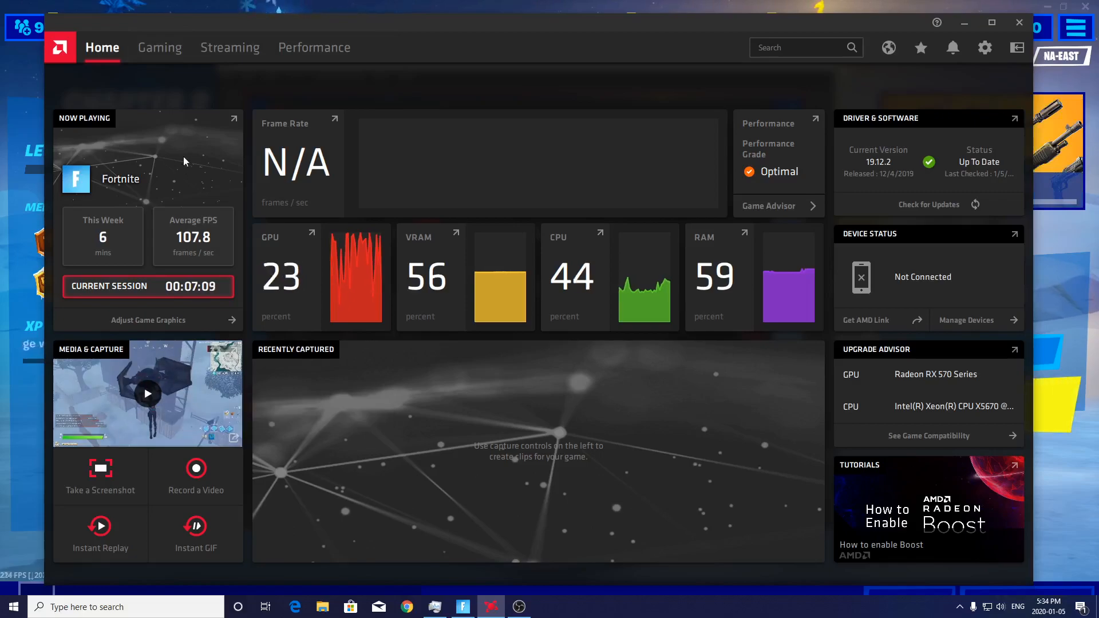
mouse_move(518, 65)
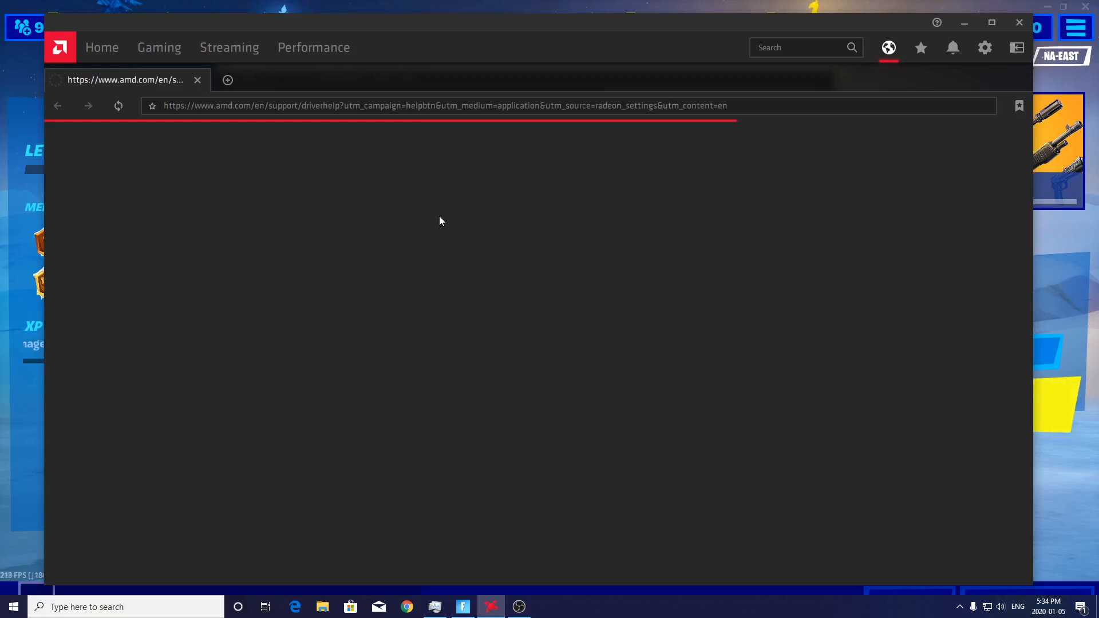
Close the AMD driver support page tab, leaving the built-in browser empty.
click(197, 81)
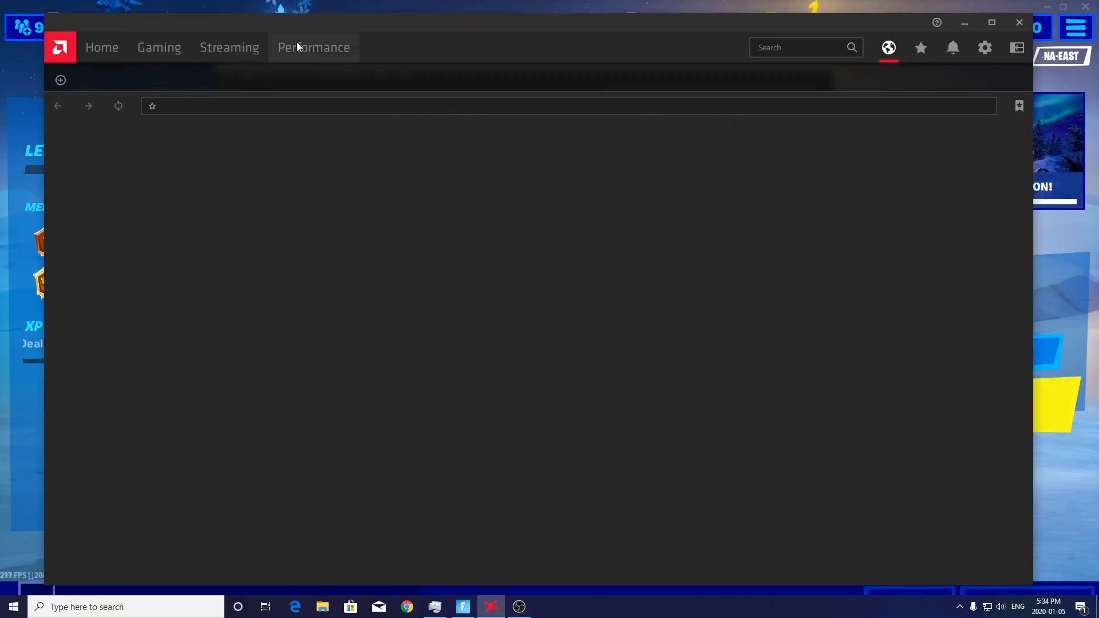
Show the RX 570's automatic tuning settings under Performance > Tuning.
click(313, 46)
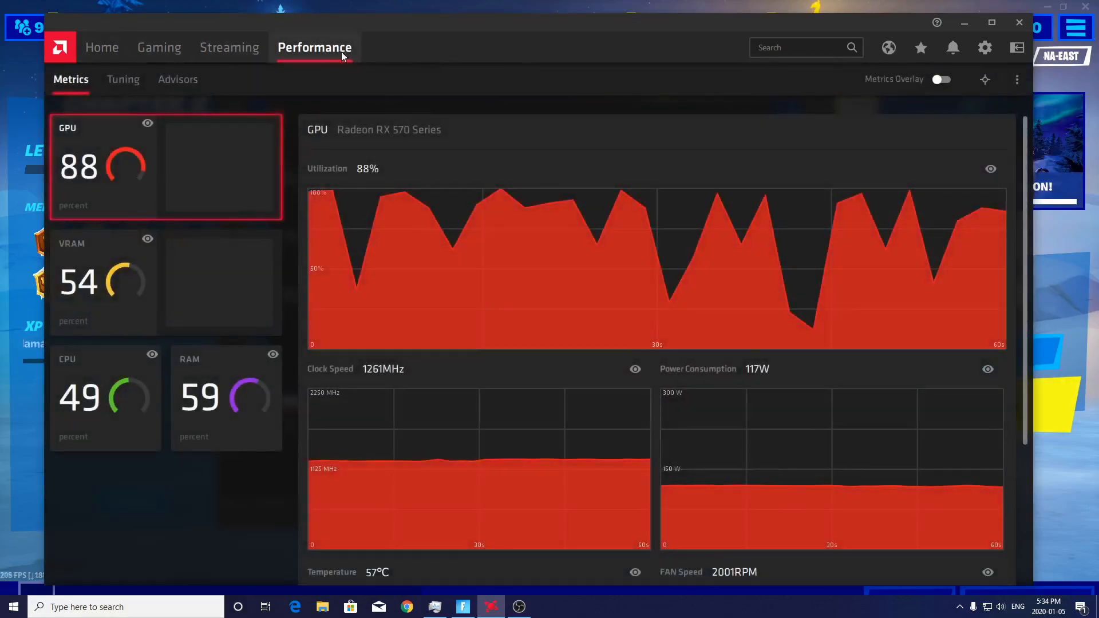
click(122, 79)
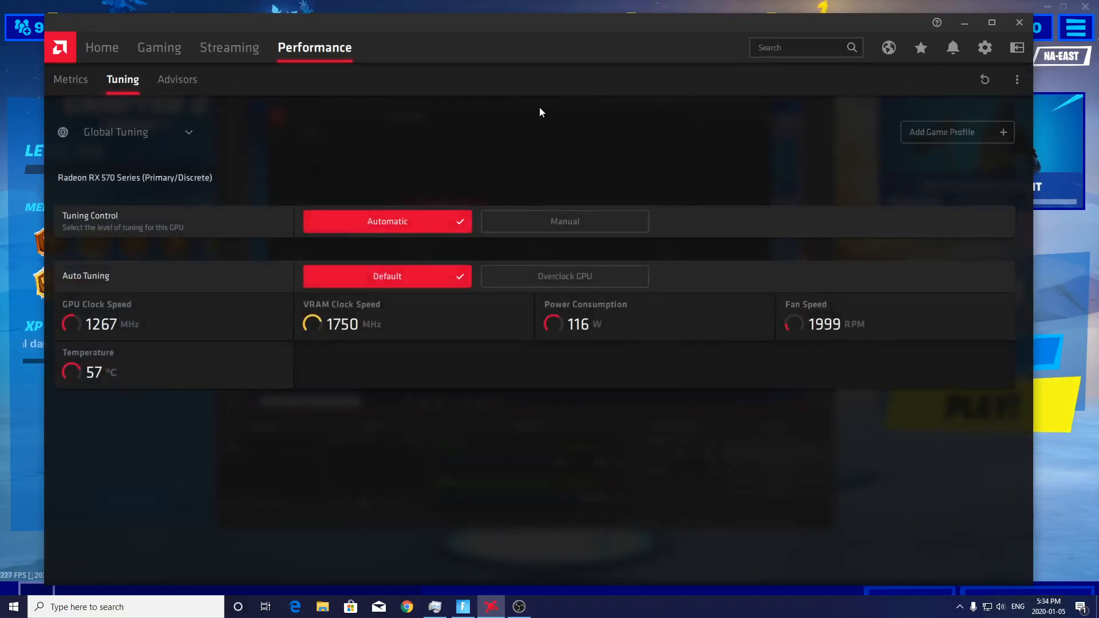
mouse_move(521, 244)
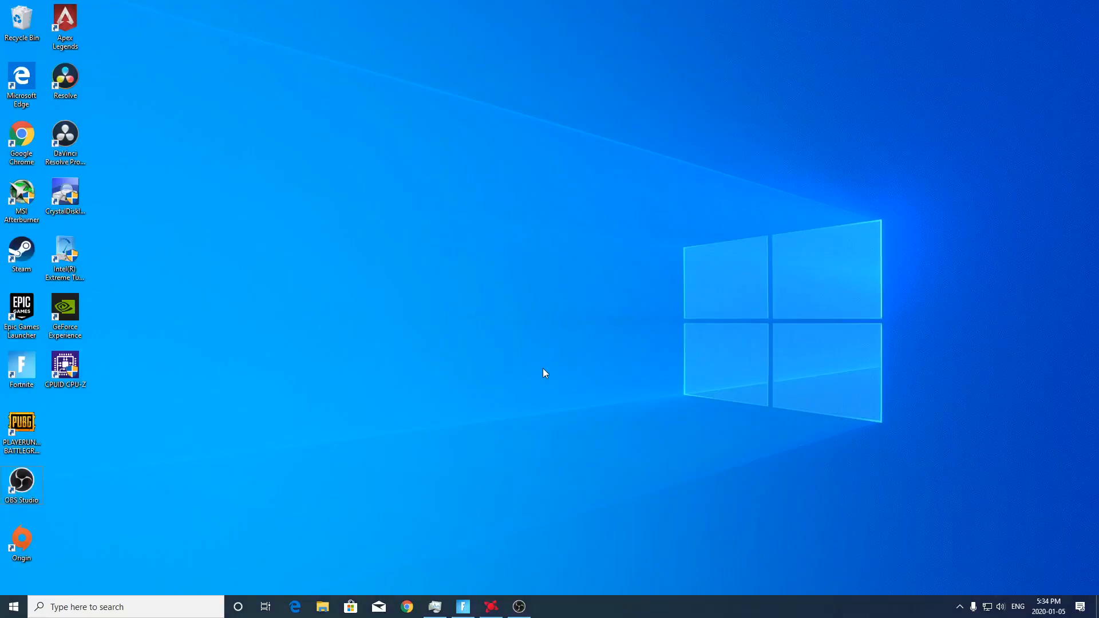
Relaunch AMD Radeon Software from the desktop right-click menu.
right_click(543, 372)
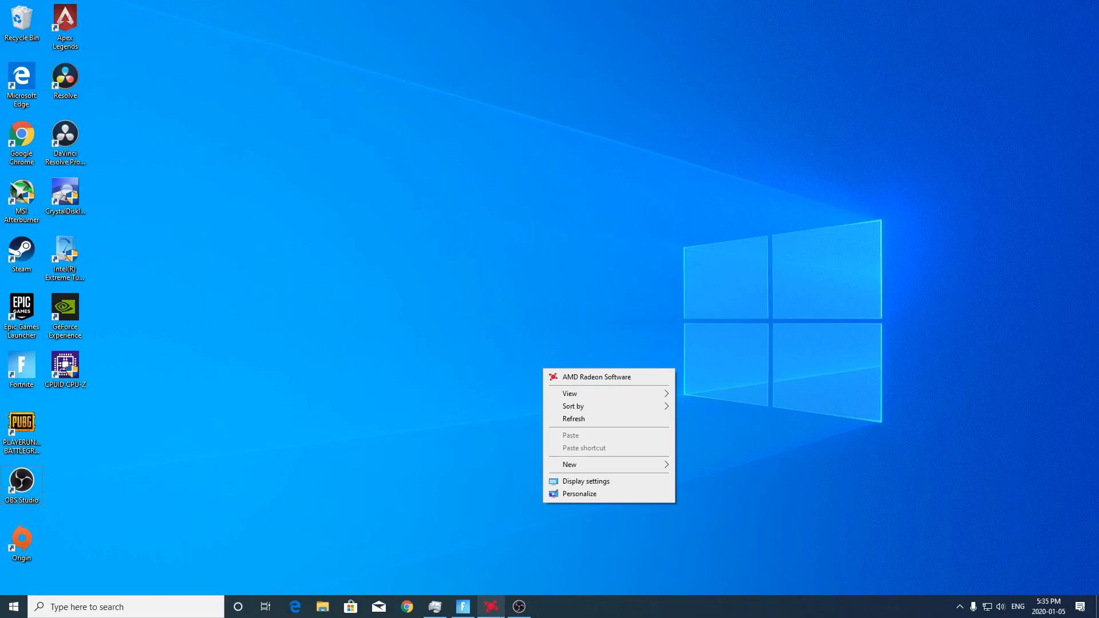
click(597, 376)
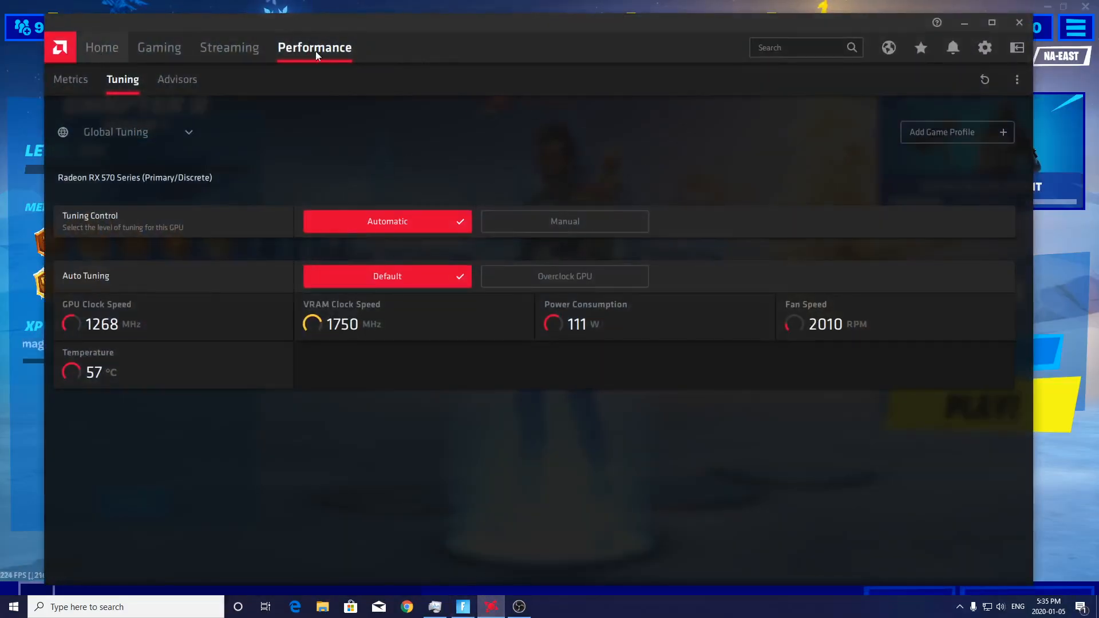
click(315, 47)
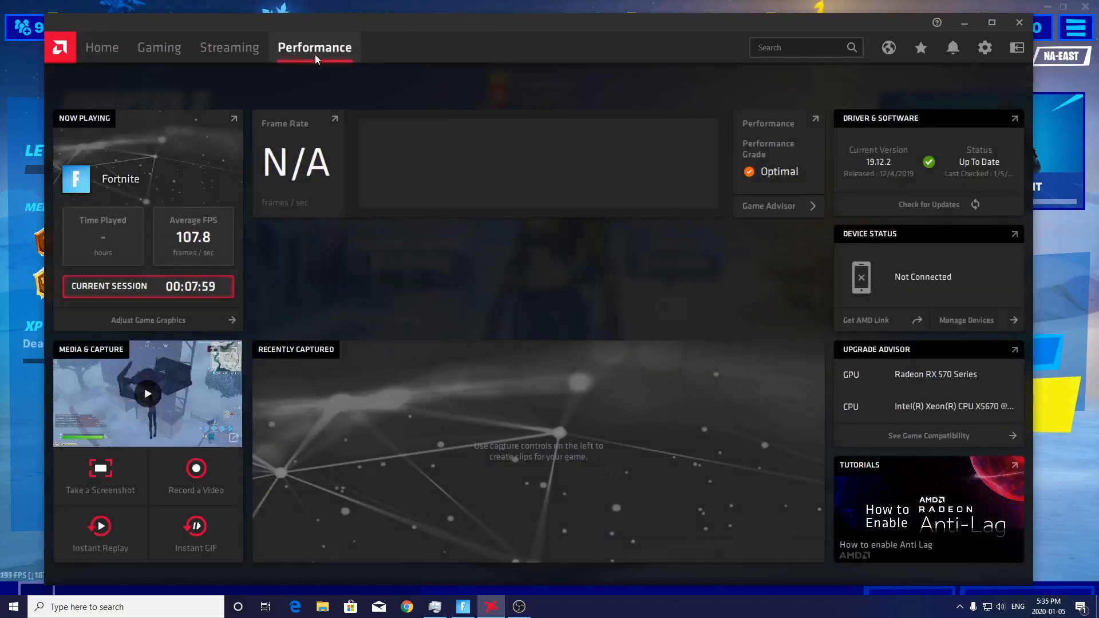
click(314, 47)
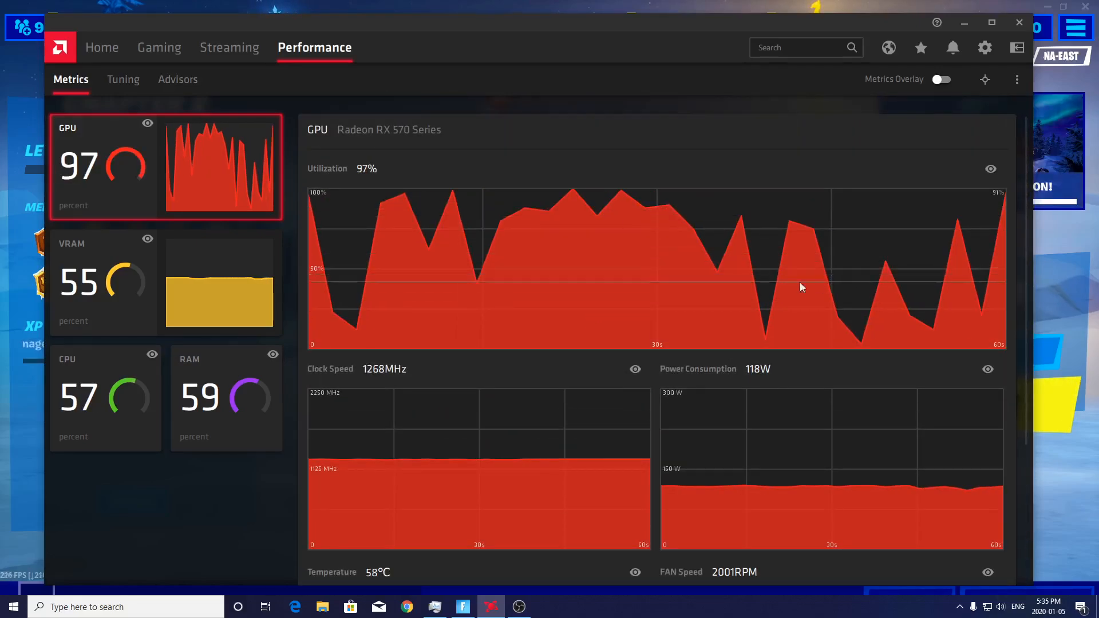
click(122, 79)
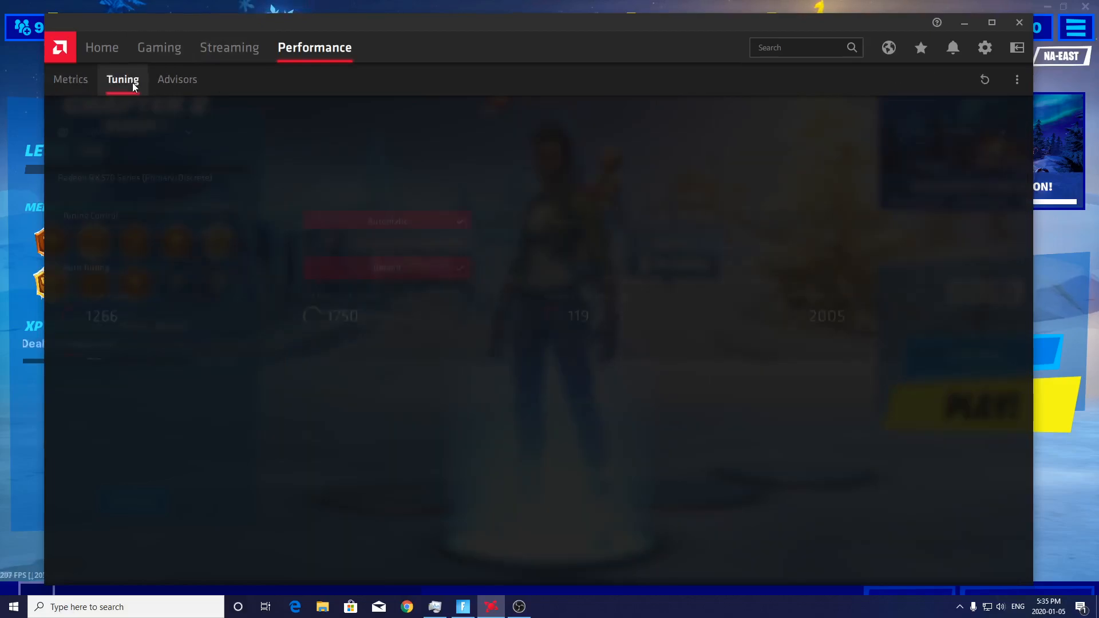
click(123, 79)
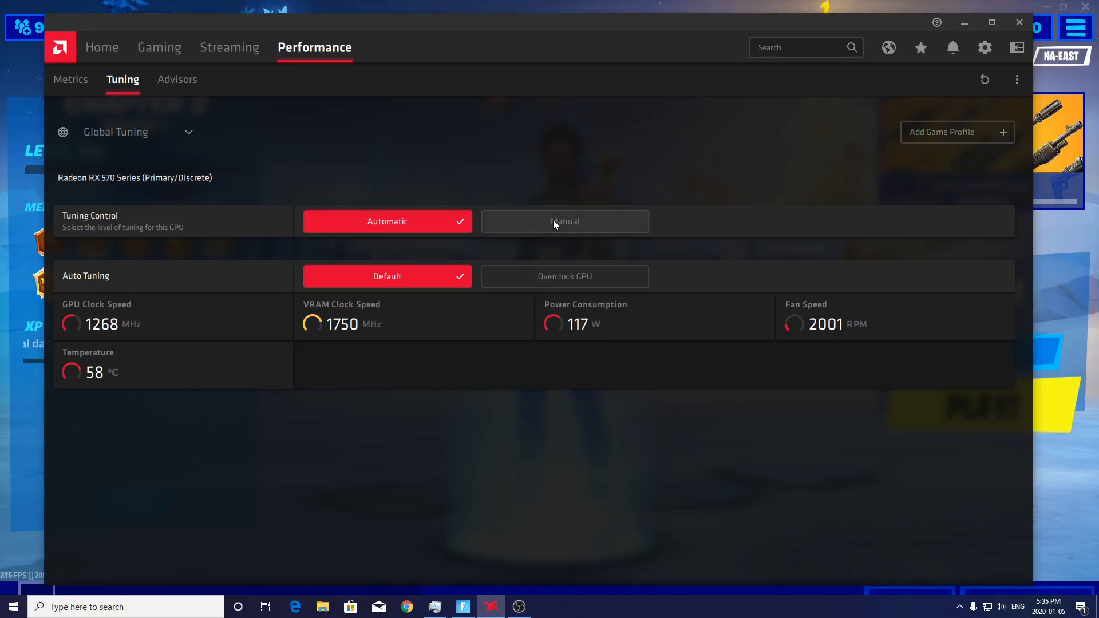
Set RX 570 tuning to Manual and enable GPU Tuning, Advanced Control and Voltage control.
click(564, 221)
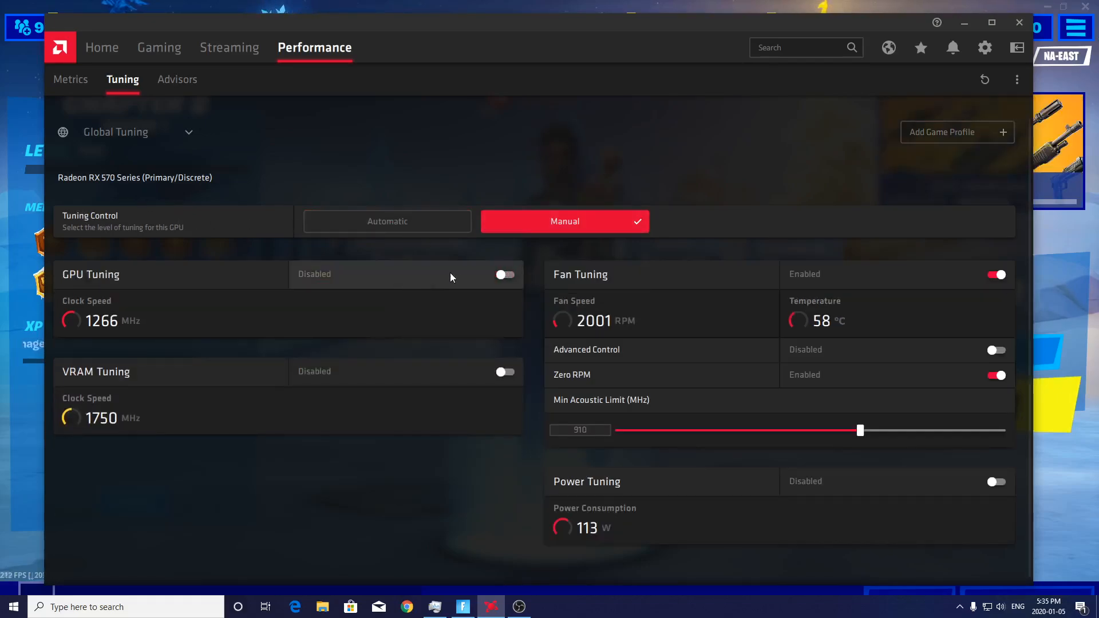
click(504, 274)
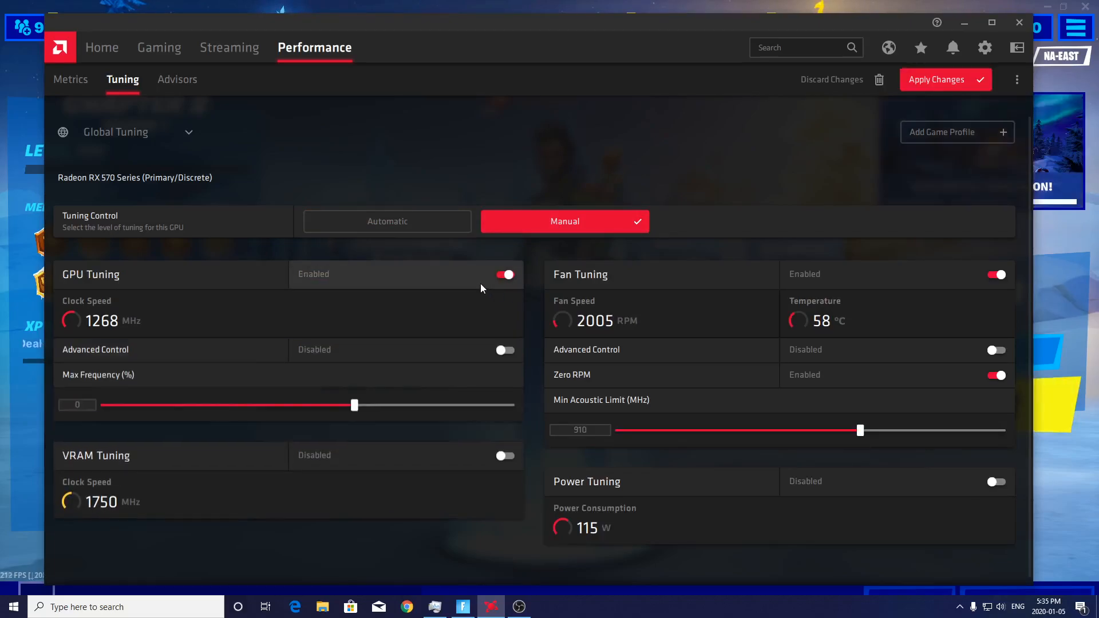
click(505, 350)
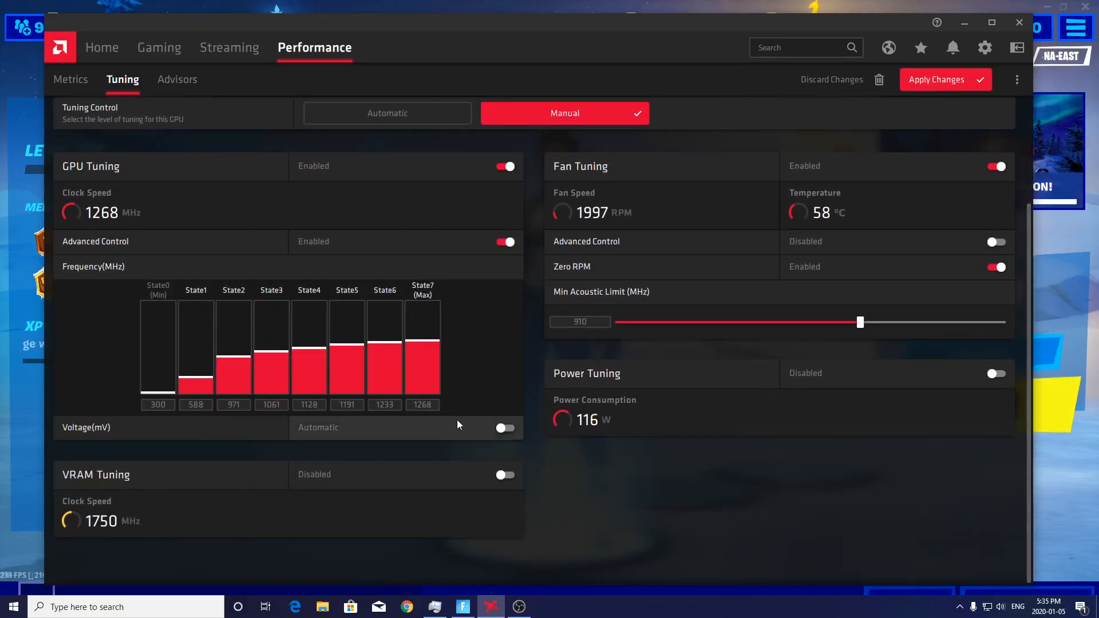
click(503, 427)
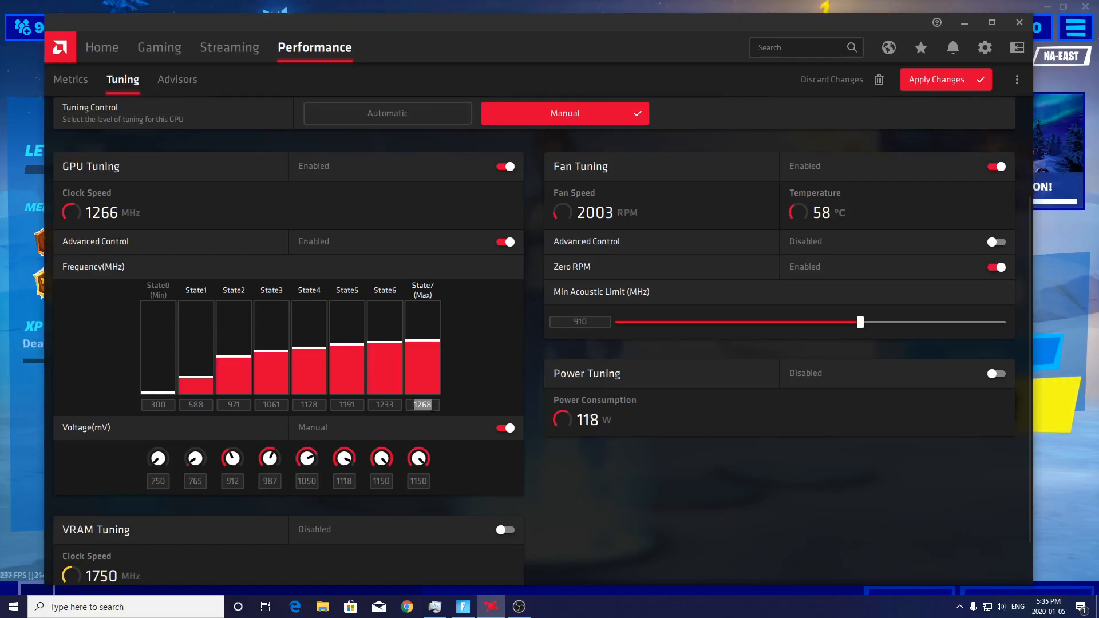
mouse_move(471, 408)
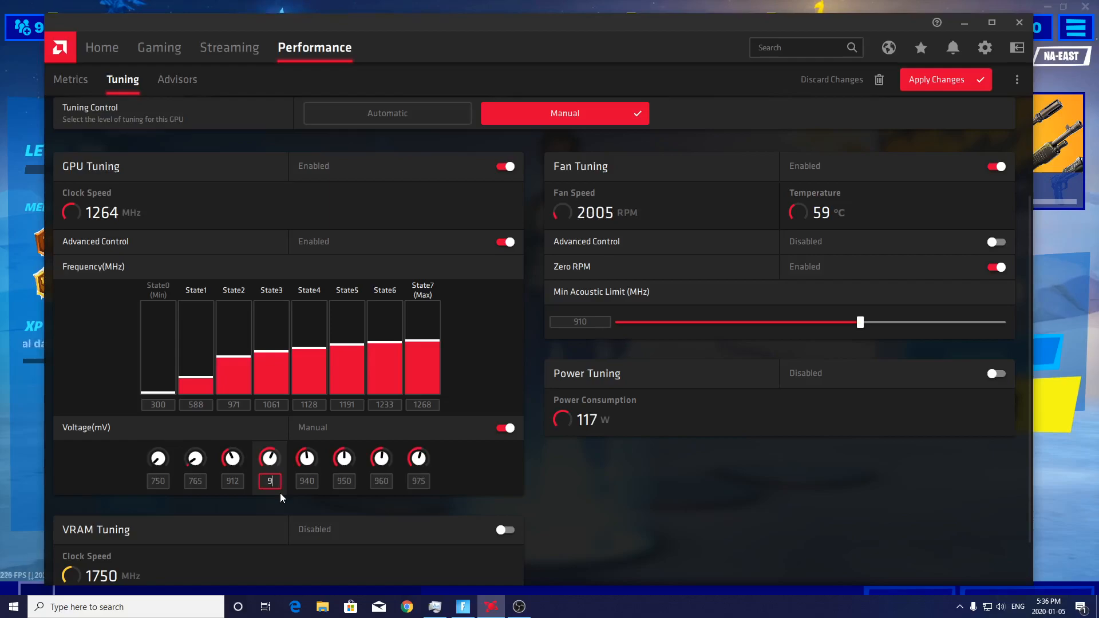
Enter 925 mV as the State3 voltage and apply the manual tuning.
text(925)
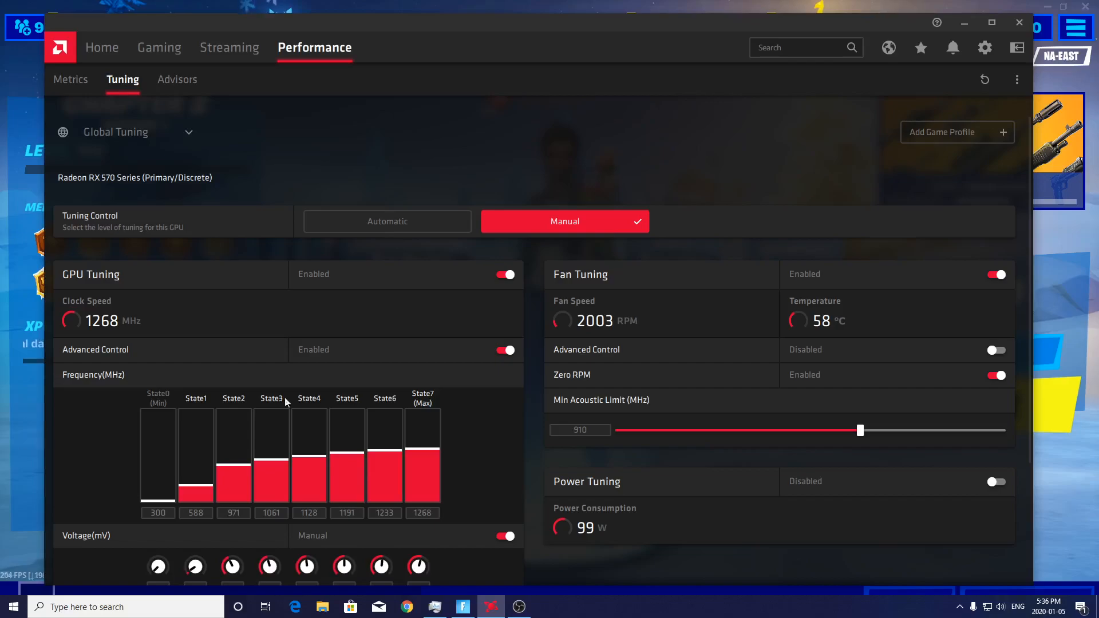
scroll(down, 3)
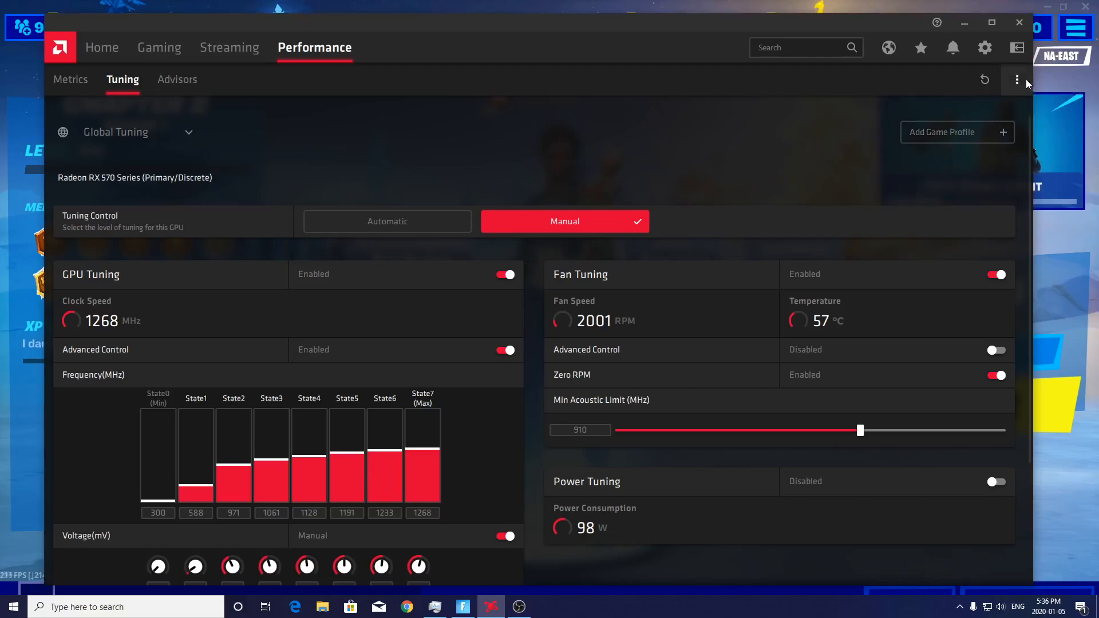
Add a game tuning profile for Fortnite.
click(942, 132)
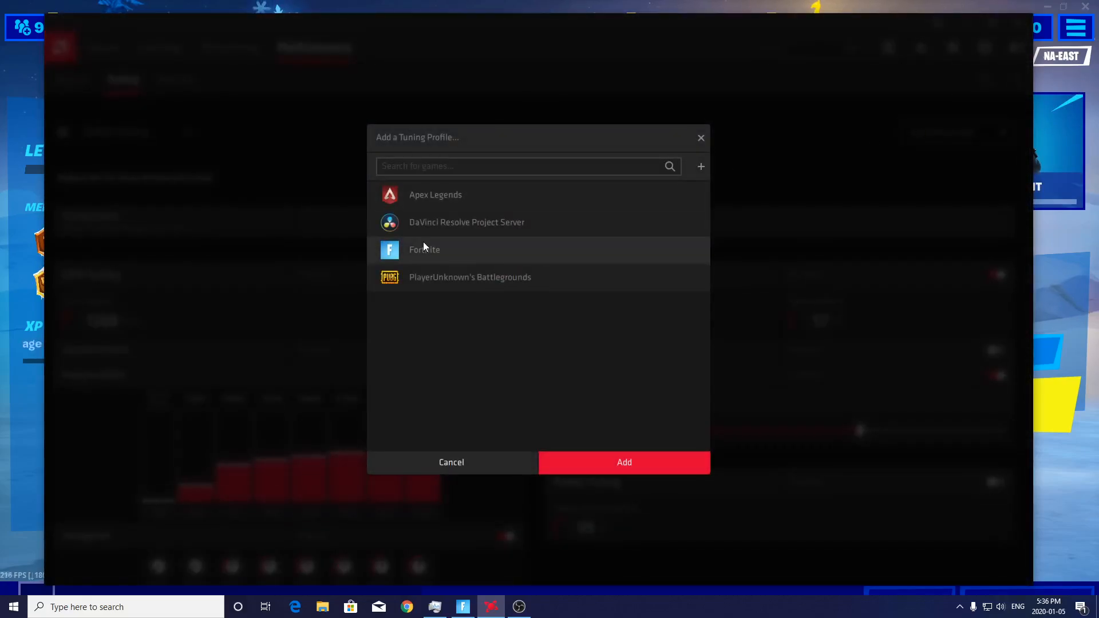
mouse_move(441, 290)
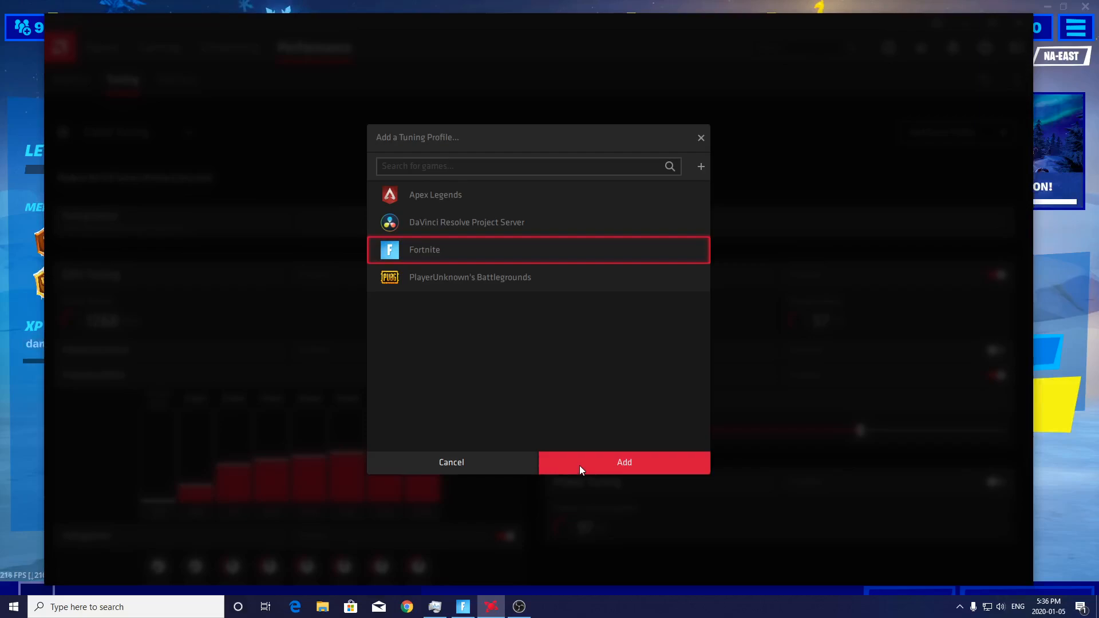
click(624, 461)
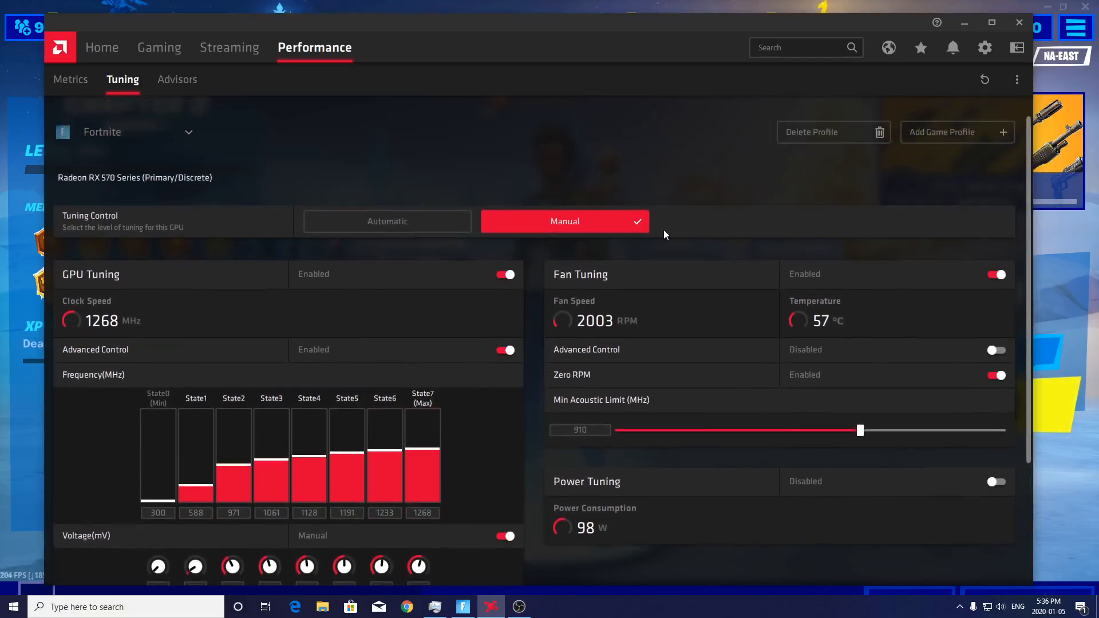
Change the Fortnite profile's State7 voltage from 975 to 980 mV.
scroll(down, 3)
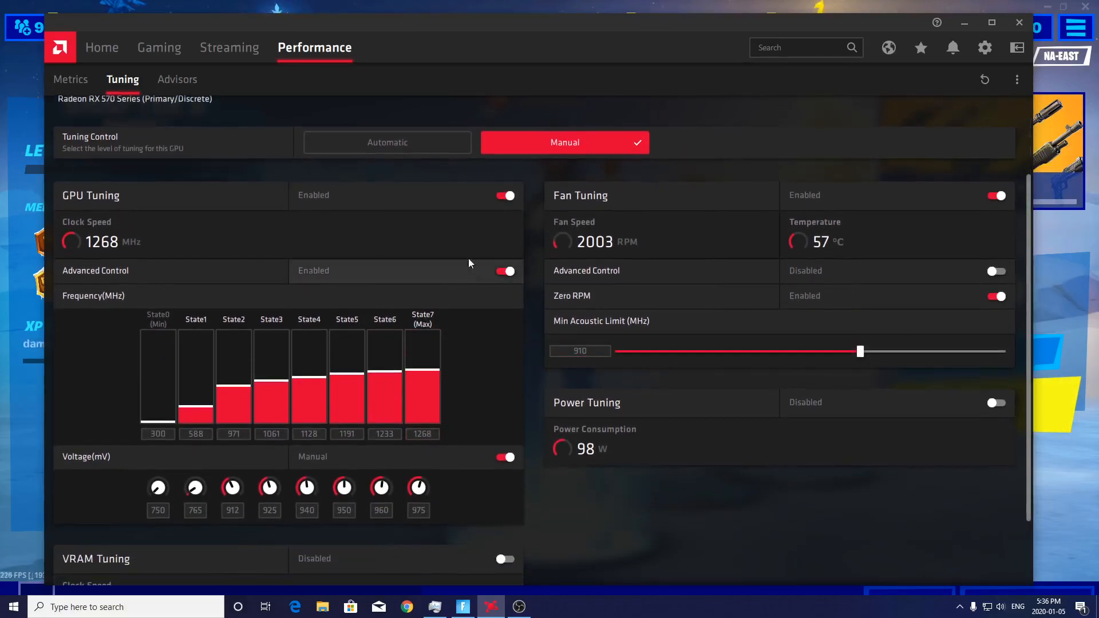
click(418, 487)
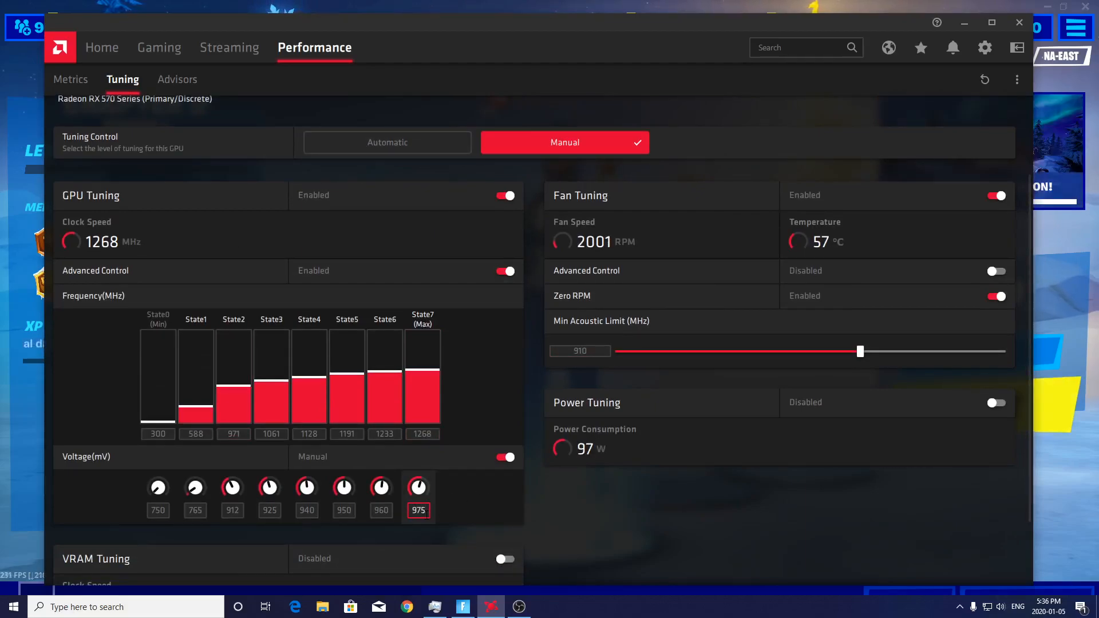
click(417, 487)
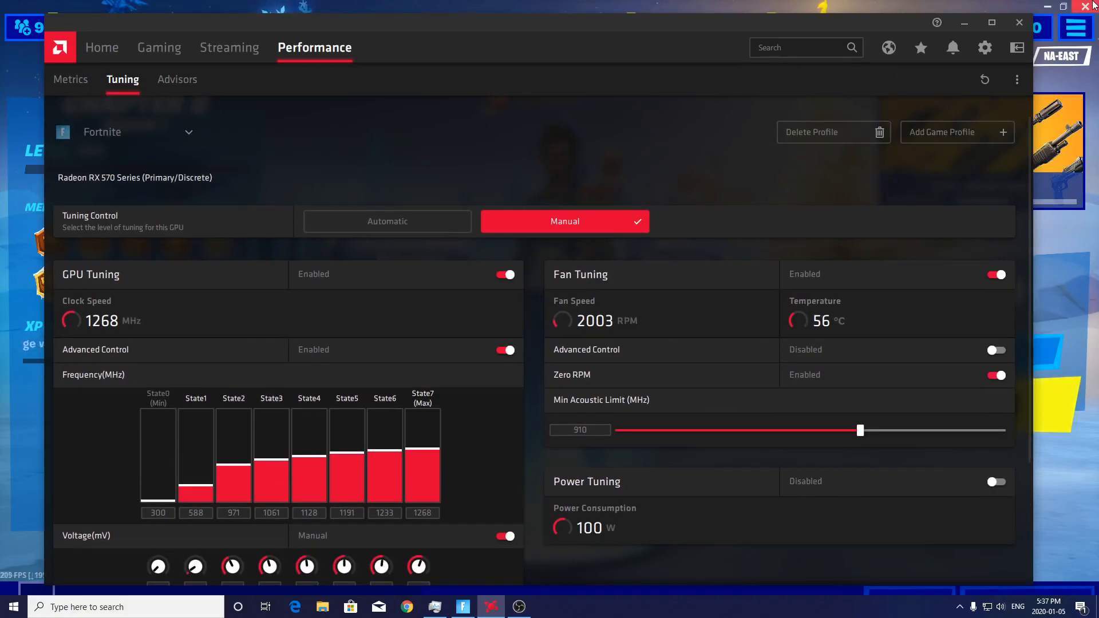
scroll(down, 3)
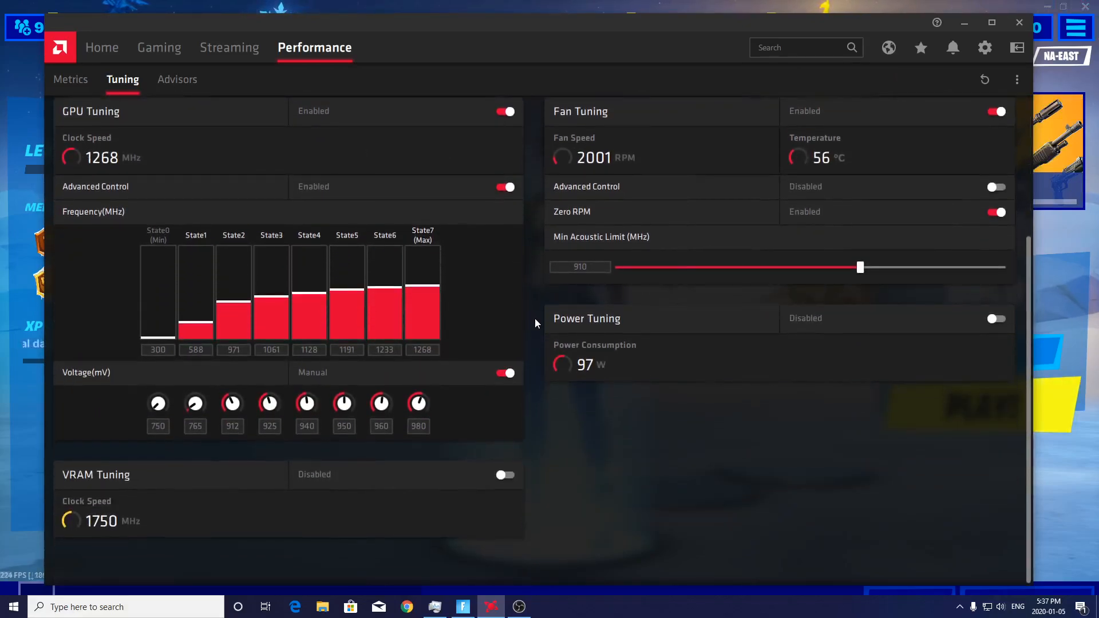
scroll(up, 3)
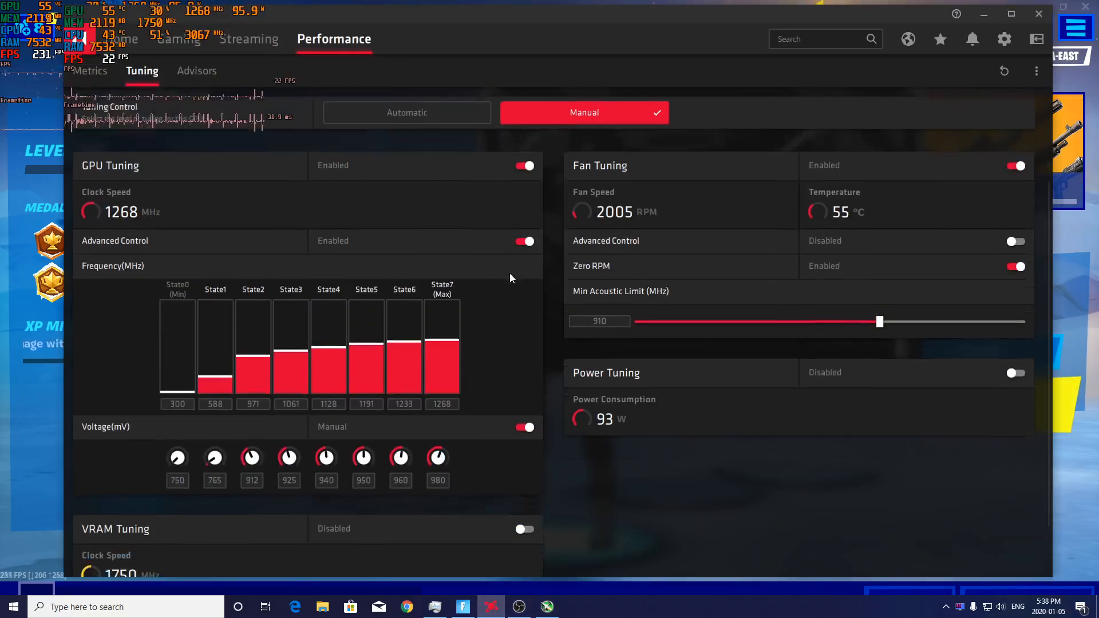
Enable VRAM tuning and review the per-state voltages in Manual GPU Tuning.
scroll(down, 3)
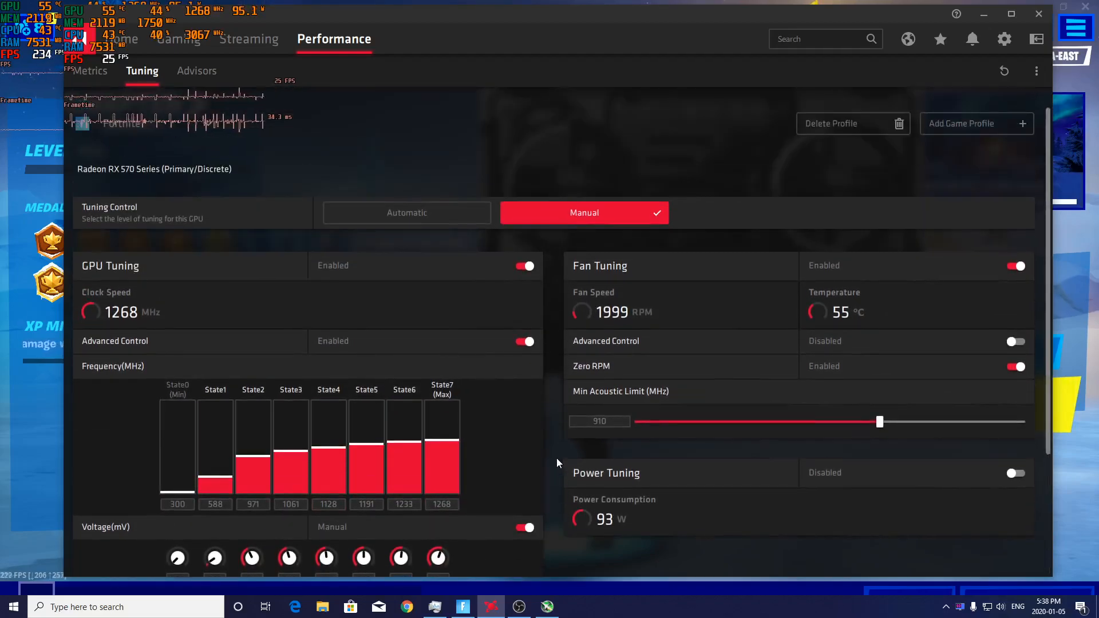
scroll(down, 3)
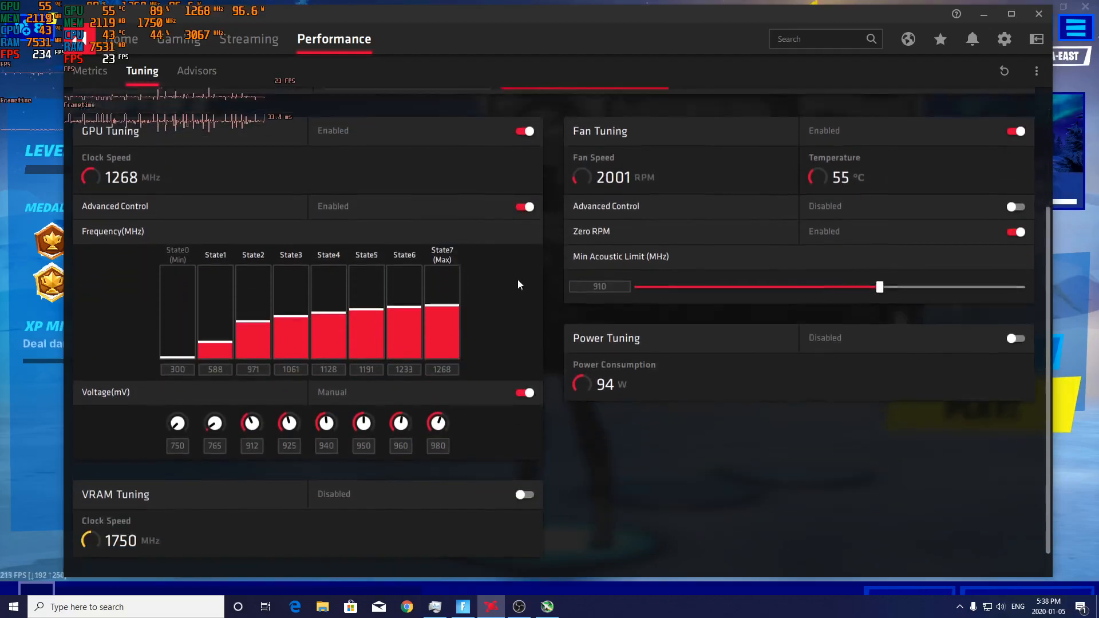
click(524, 494)
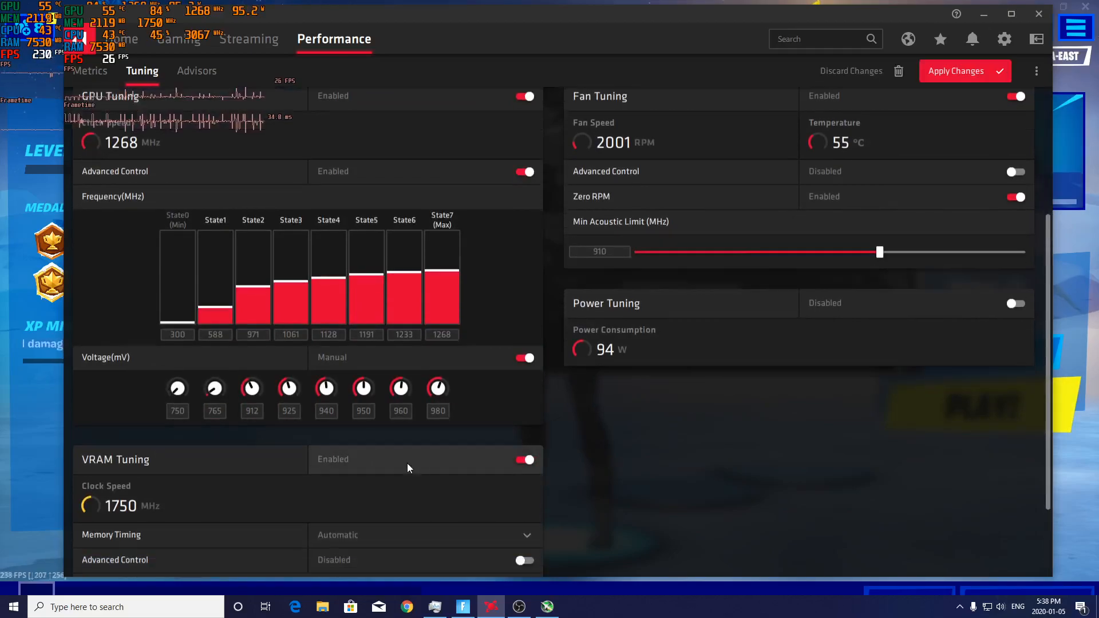
scroll(down, 3)
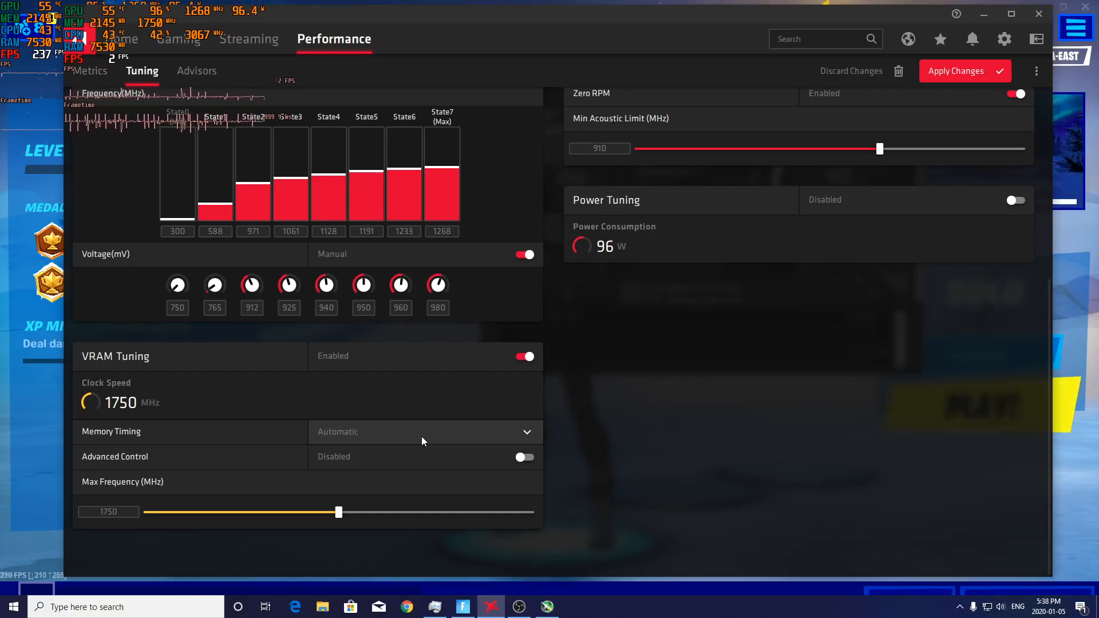
scroll(up, 3)
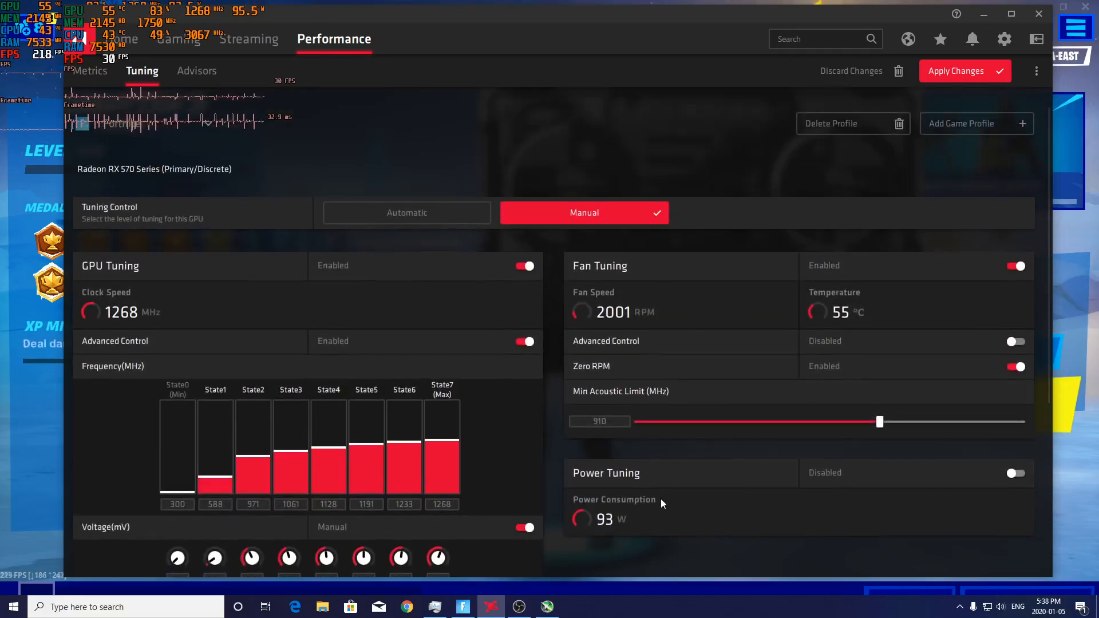
scroll(down, 3)
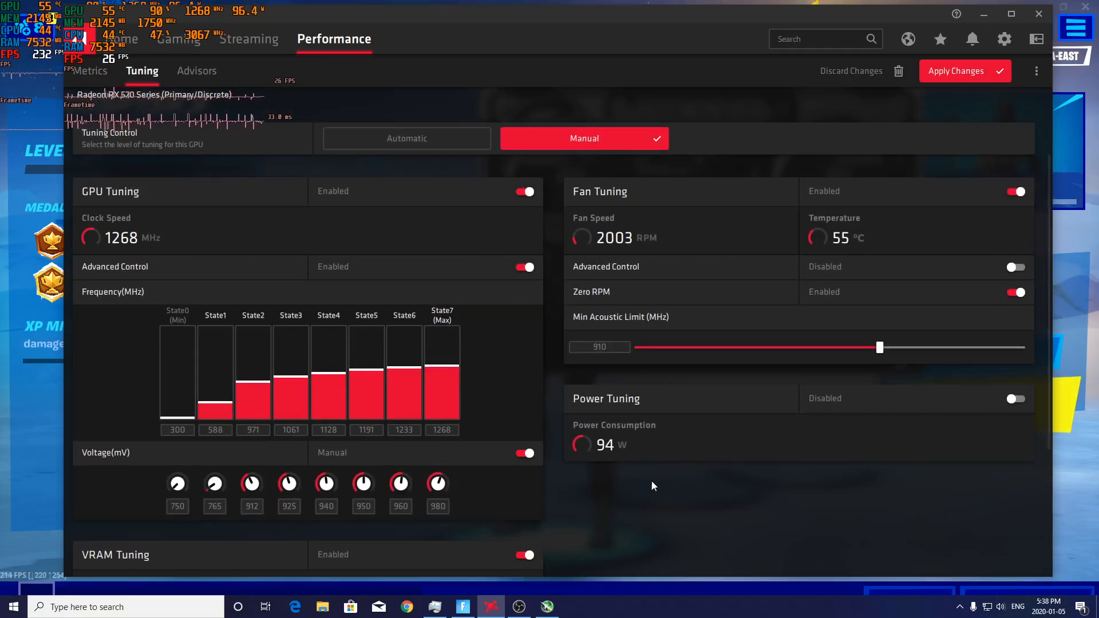
mouse_move(704, 445)
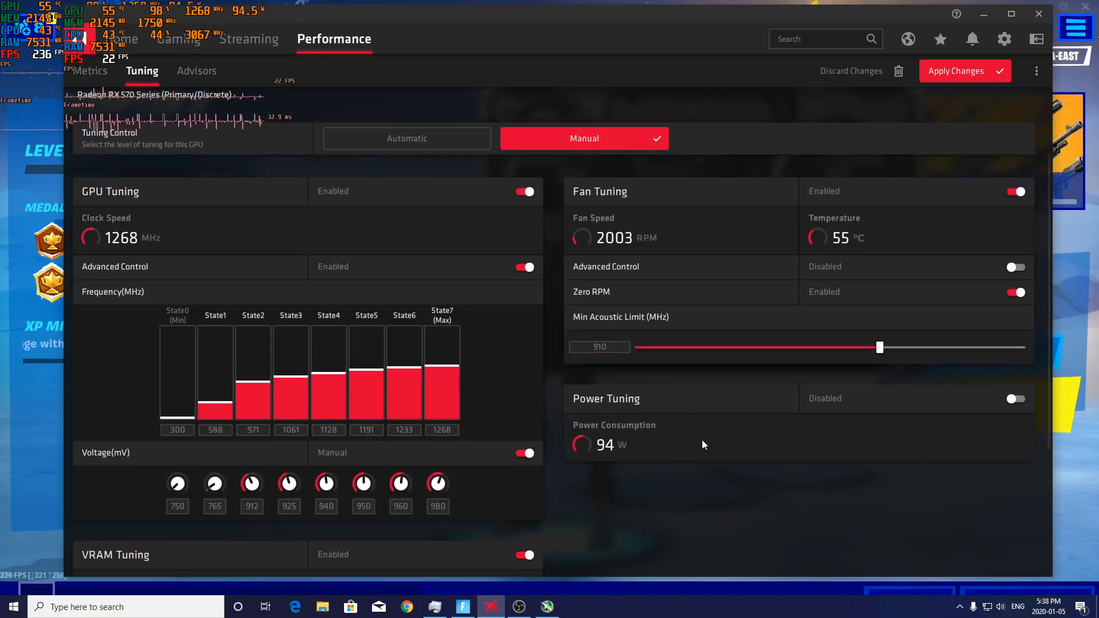
scroll(down, 3)
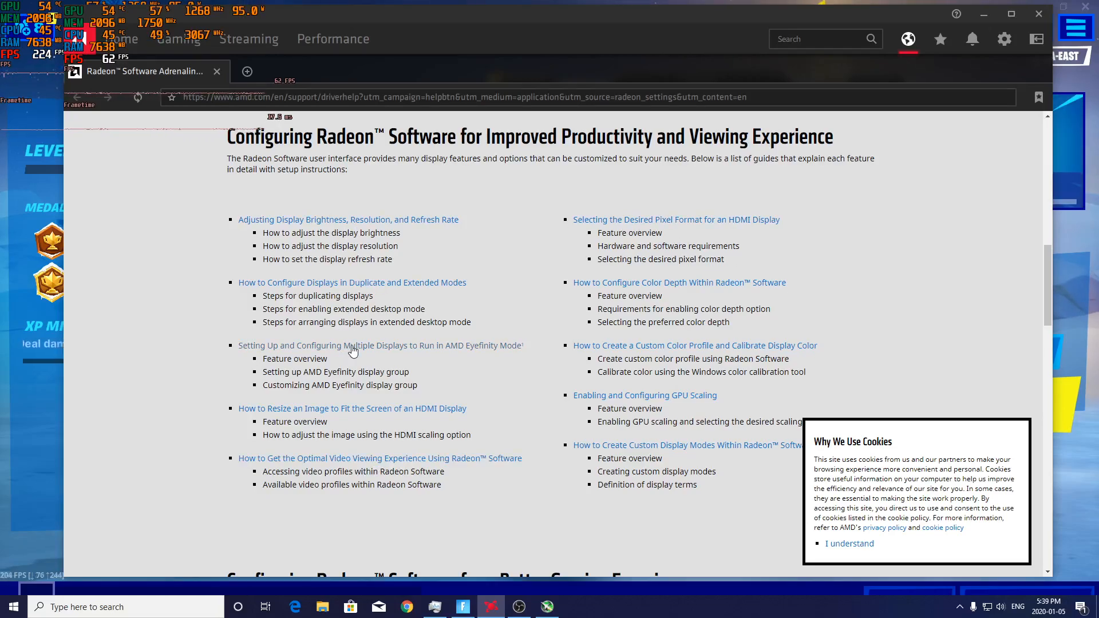
Scroll to the gaming section's 'How to Tune GPU Performance Using Radeon Software' article.
scroll(down, 3)
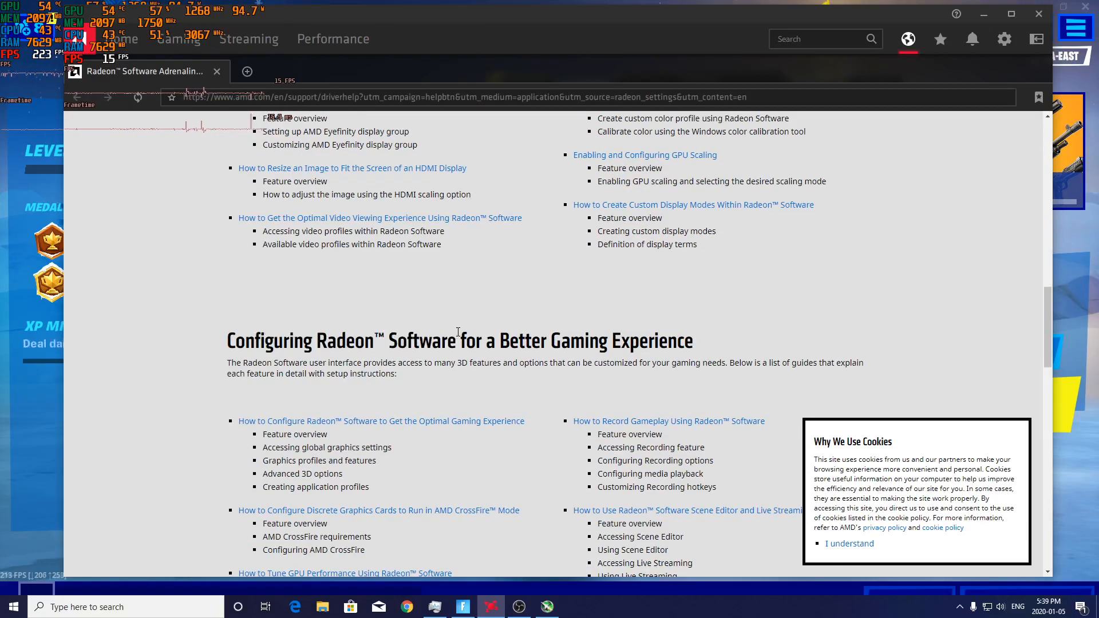
scroll(down, 3)
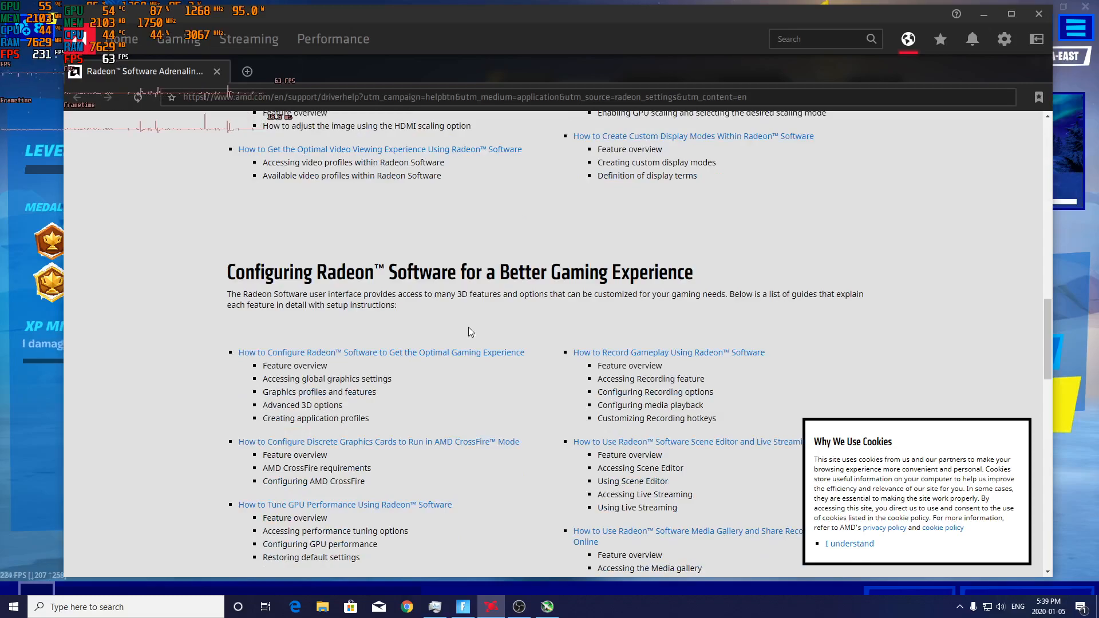
scroll(down, 3)
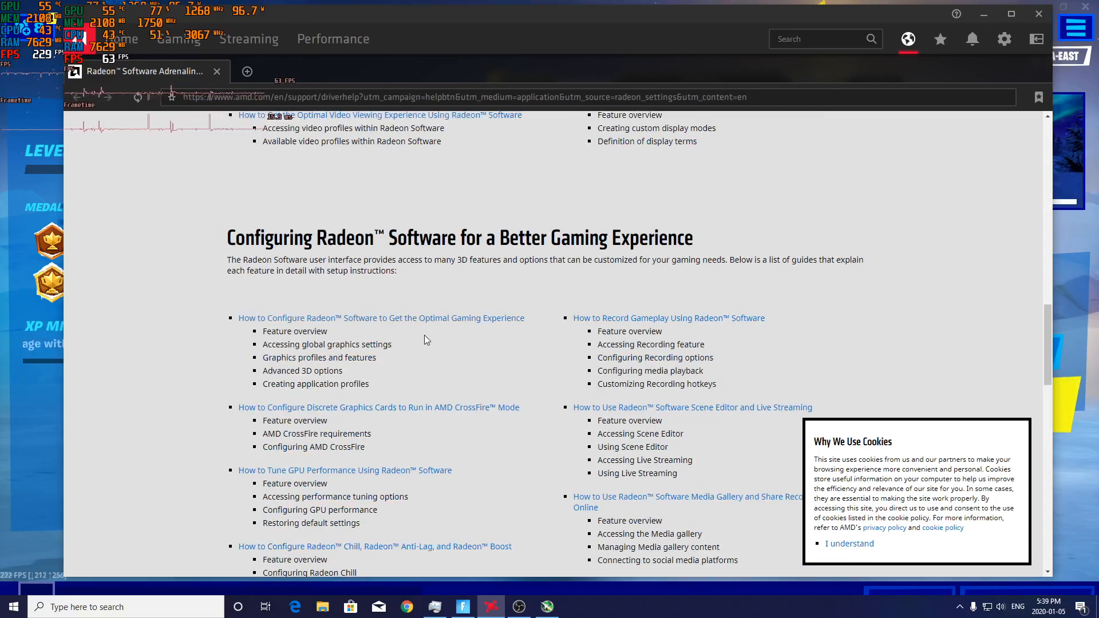
scroll(down, 3)
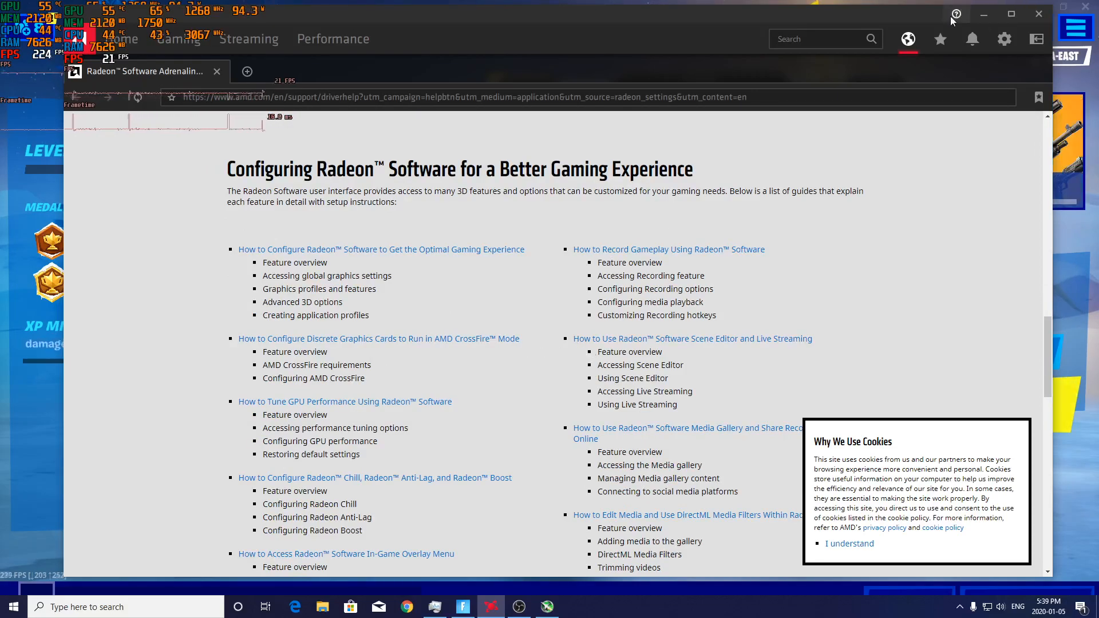
mouse_move(956, 13)
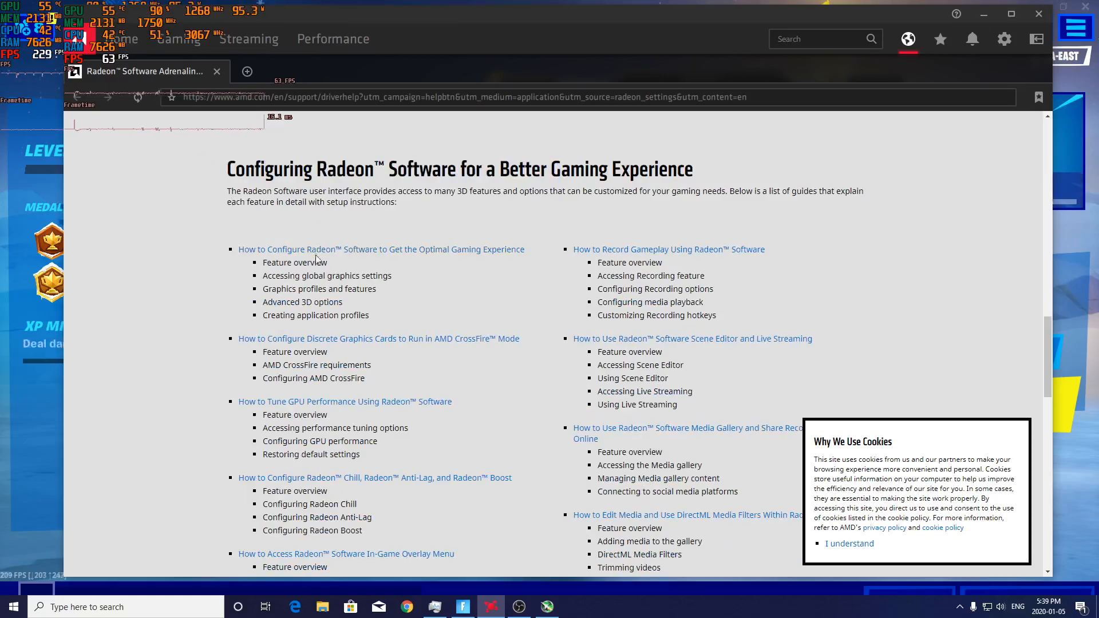
scroll(down, 3)
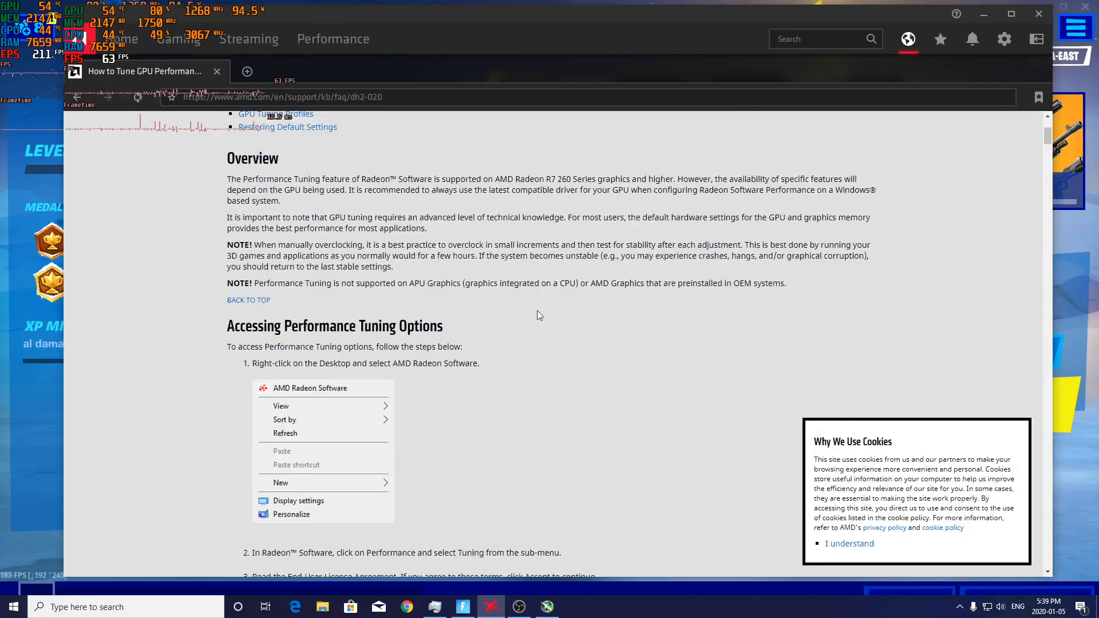
scroll(down, 3)
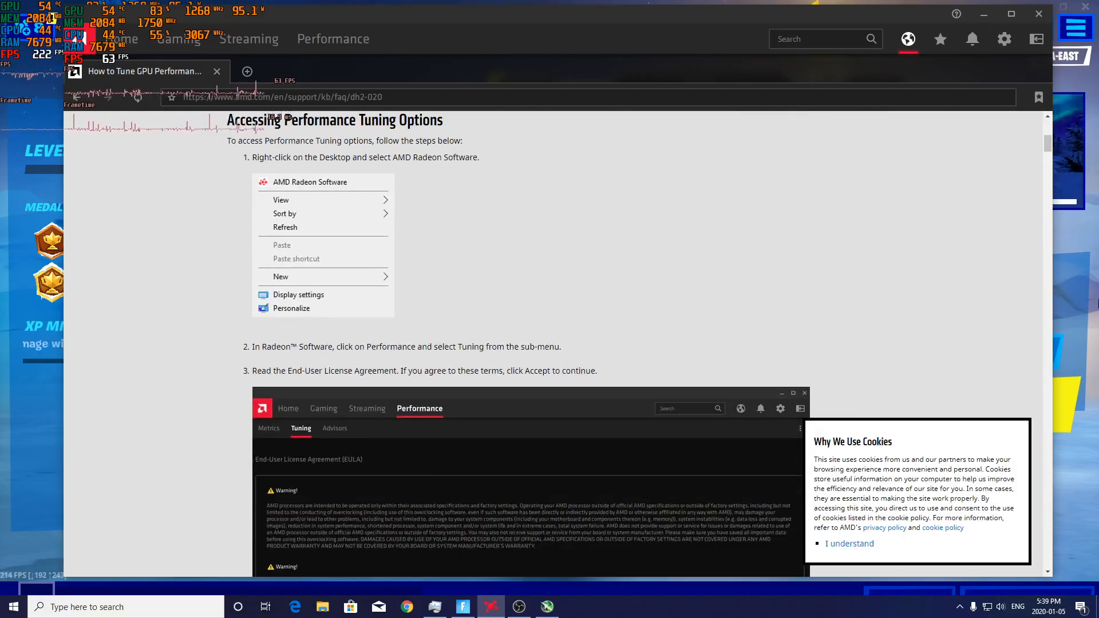
scroll(down, 3)
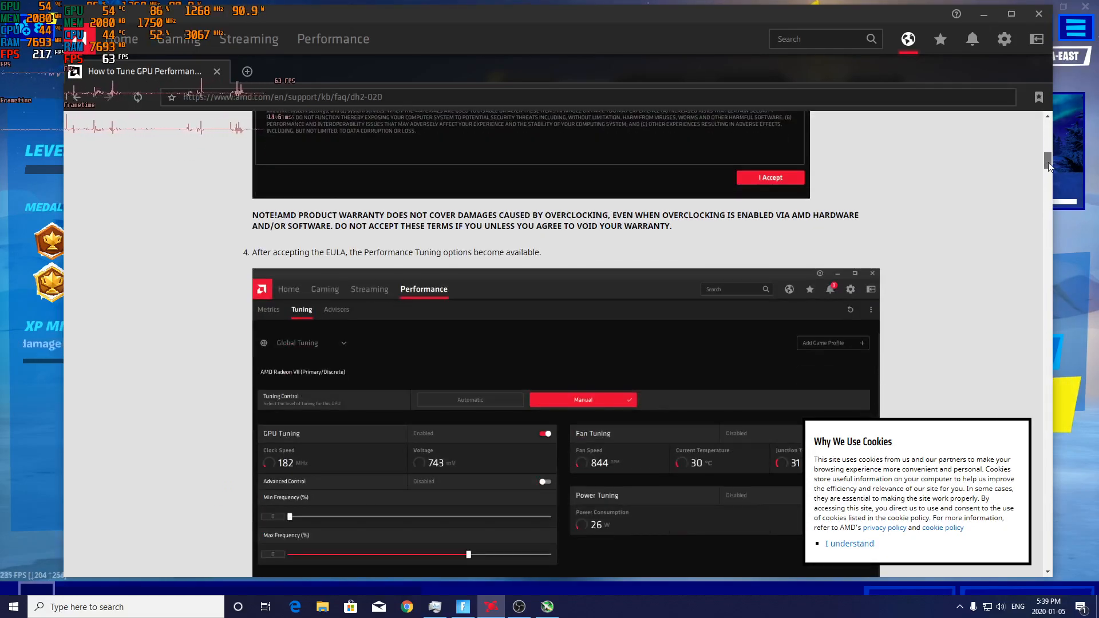
scroll(down, 3)
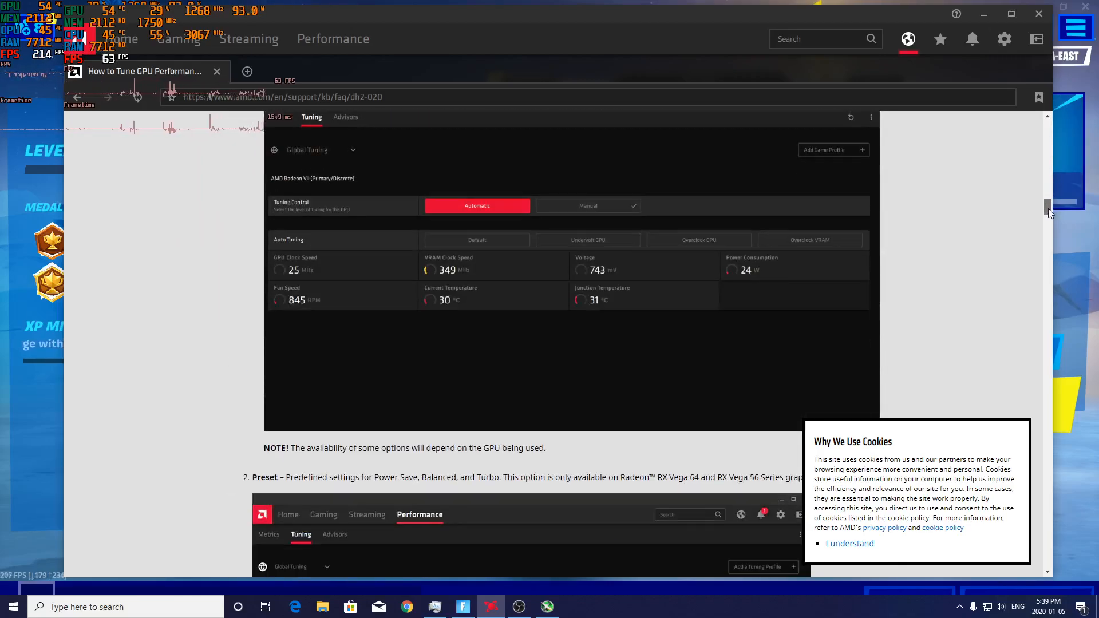
click(587, 206)
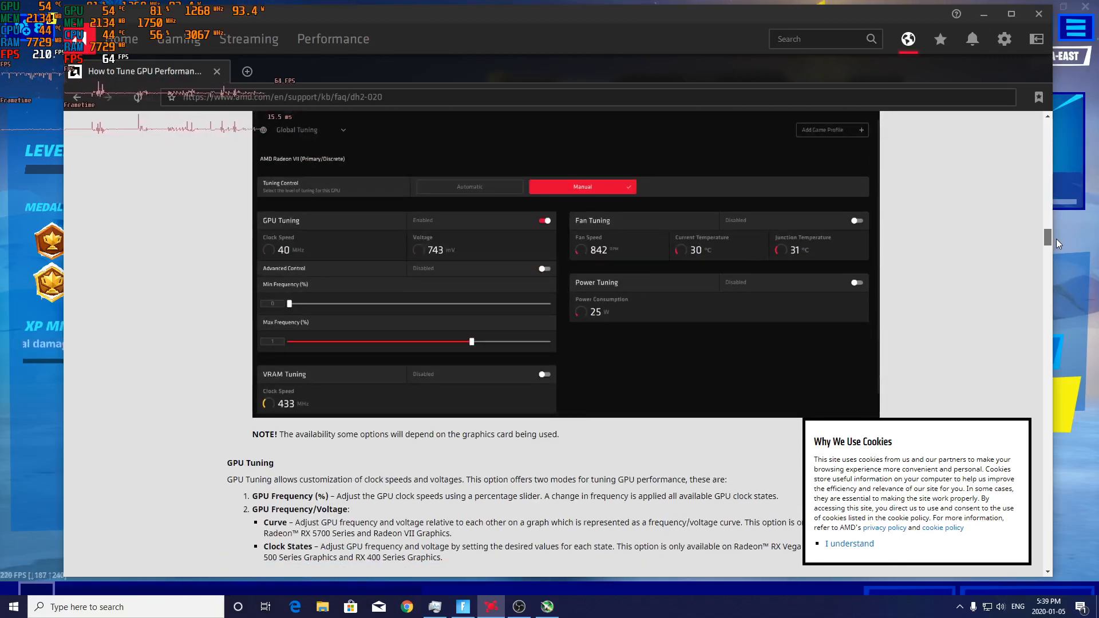
scroll(down, 3)
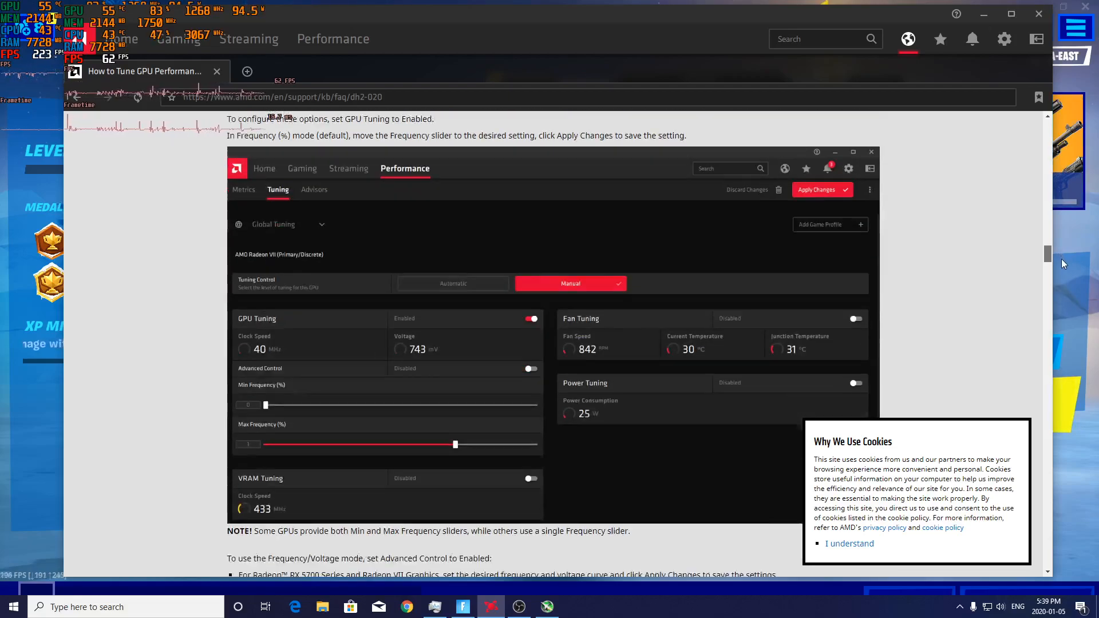
scroll(down, 3)
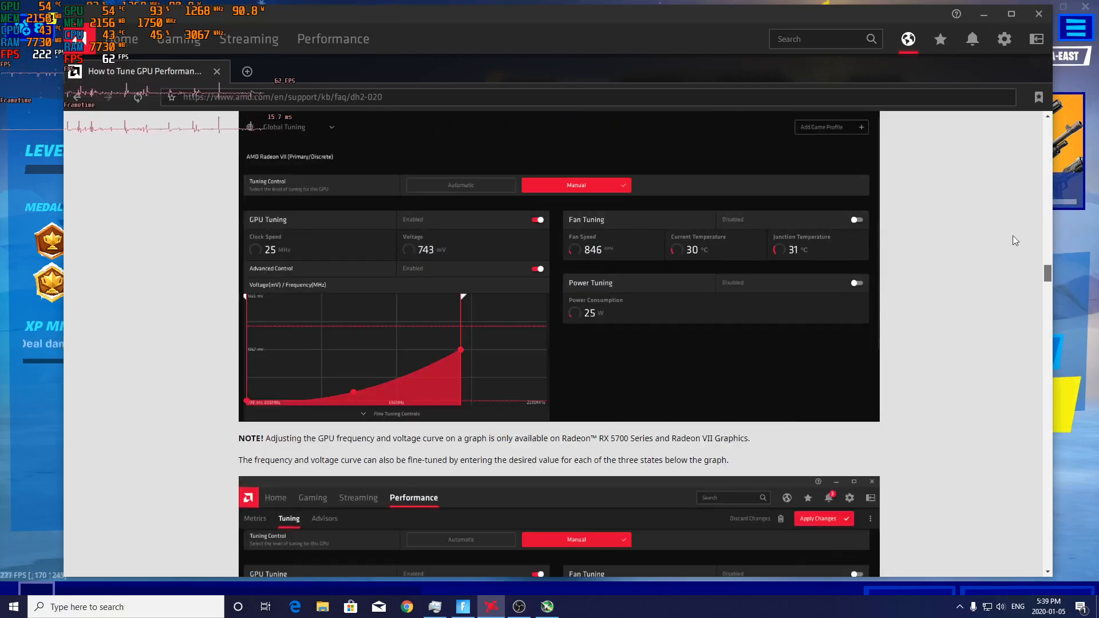
scroll(down, 3)
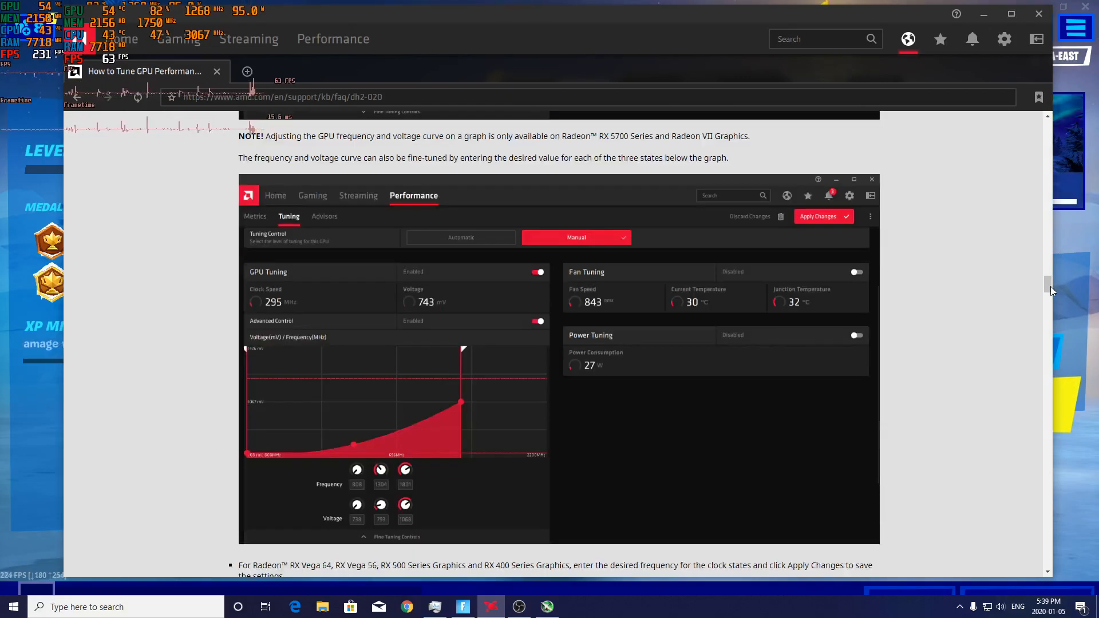
scroll(down, 3)
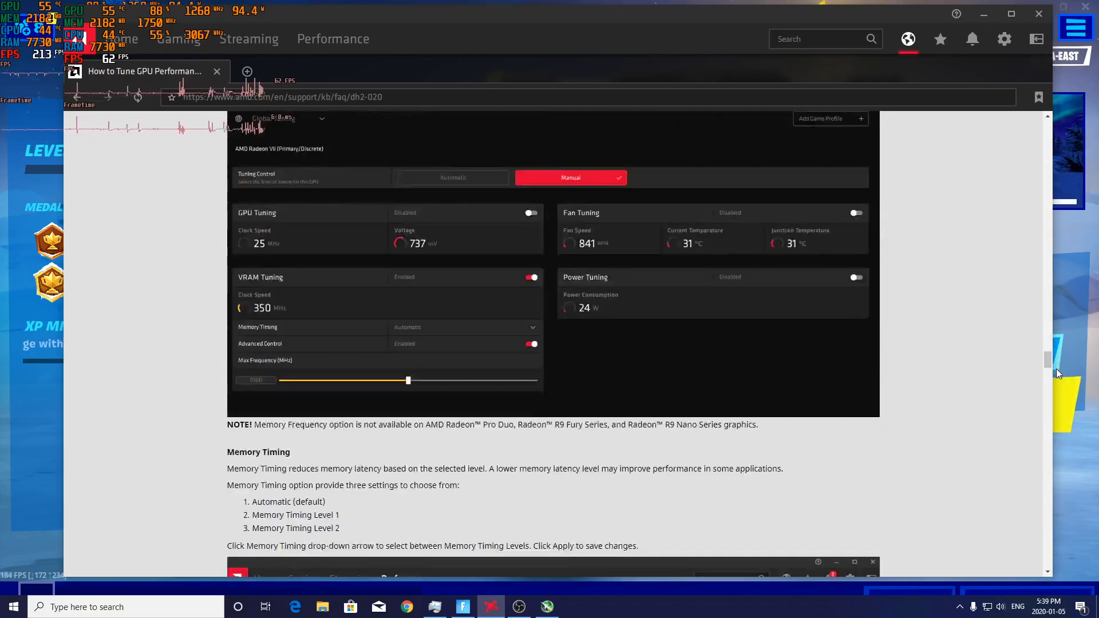
scroll(down, 3)
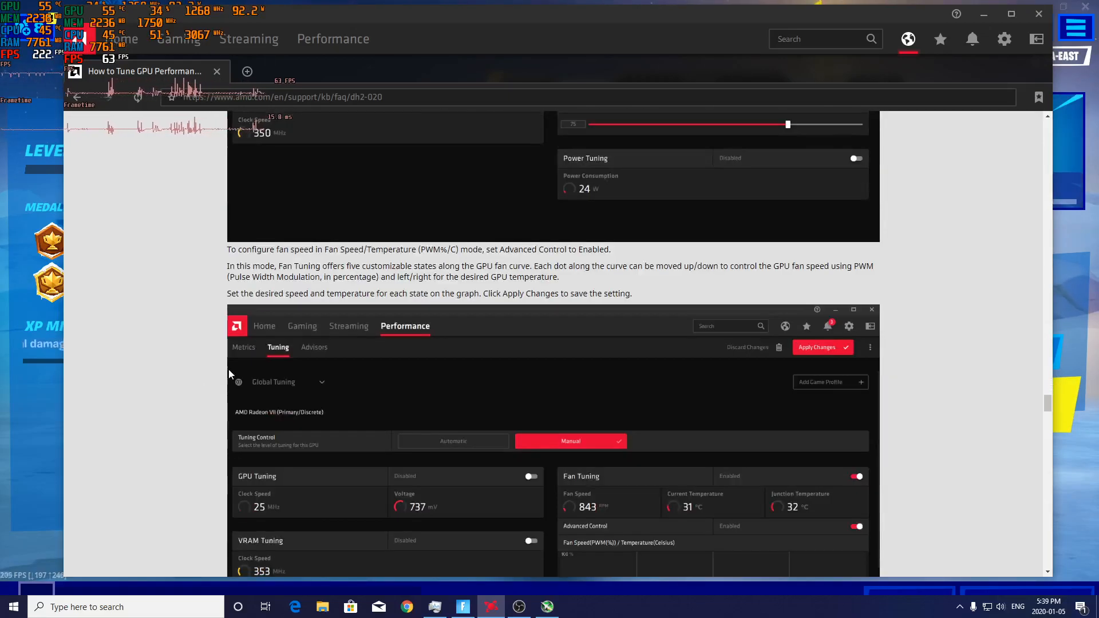
scroll(down, 3)
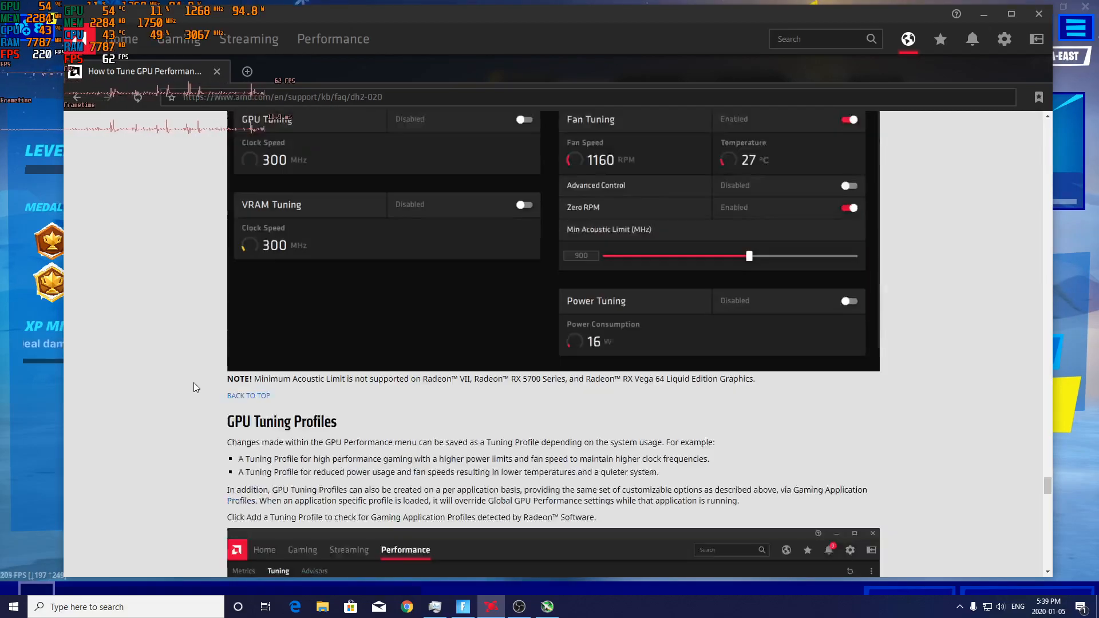
scroll(down, 3)
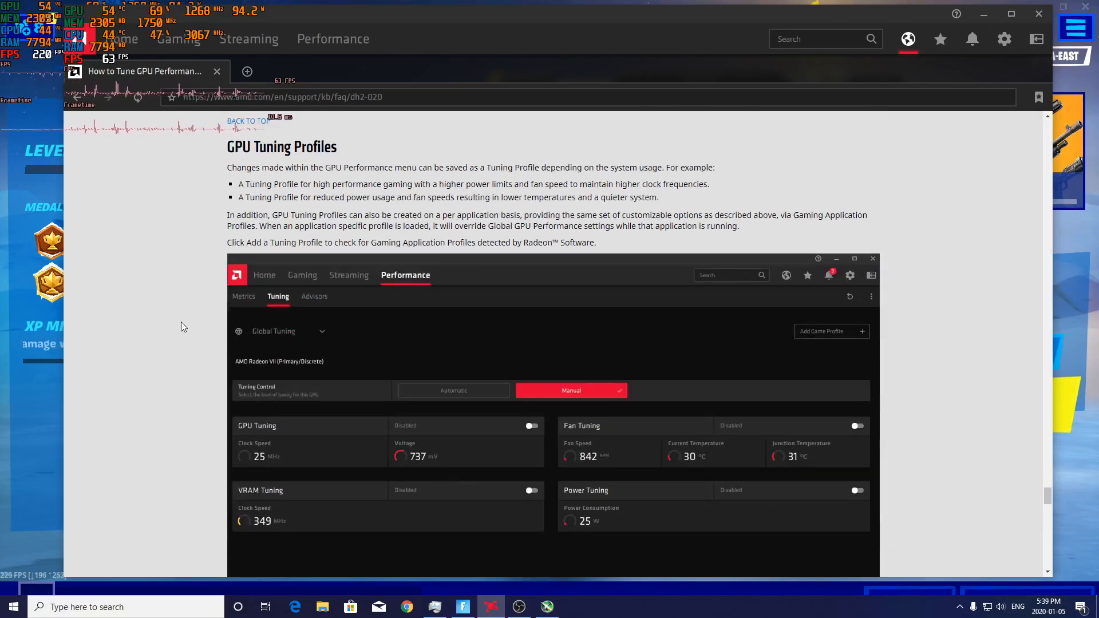
scroll(down, 3)
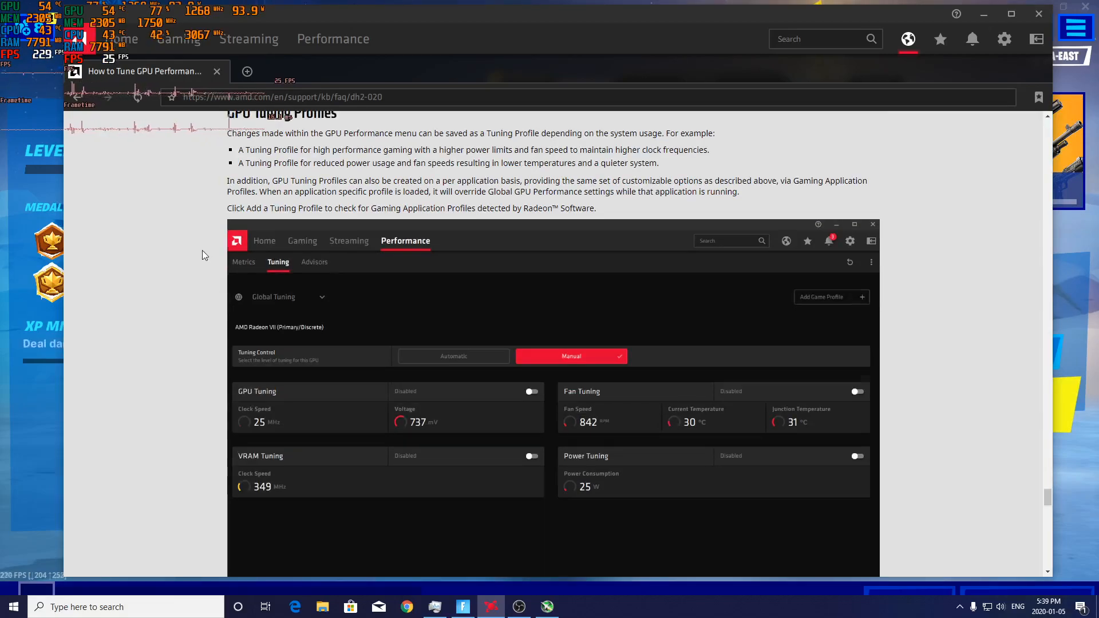
click(830, 297)
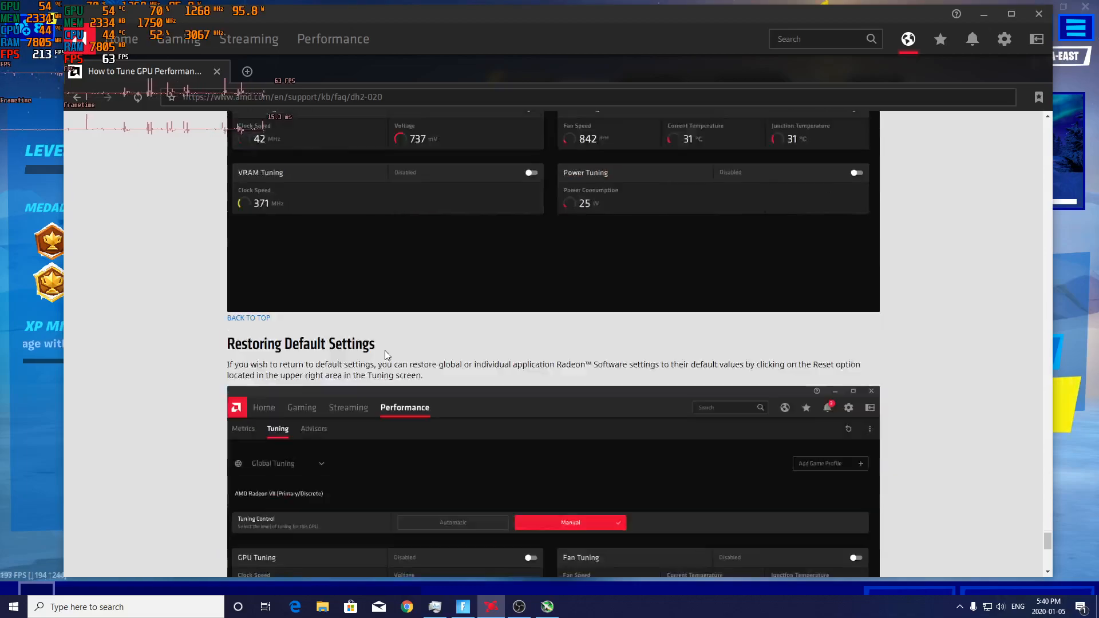
scroll(down, 3)
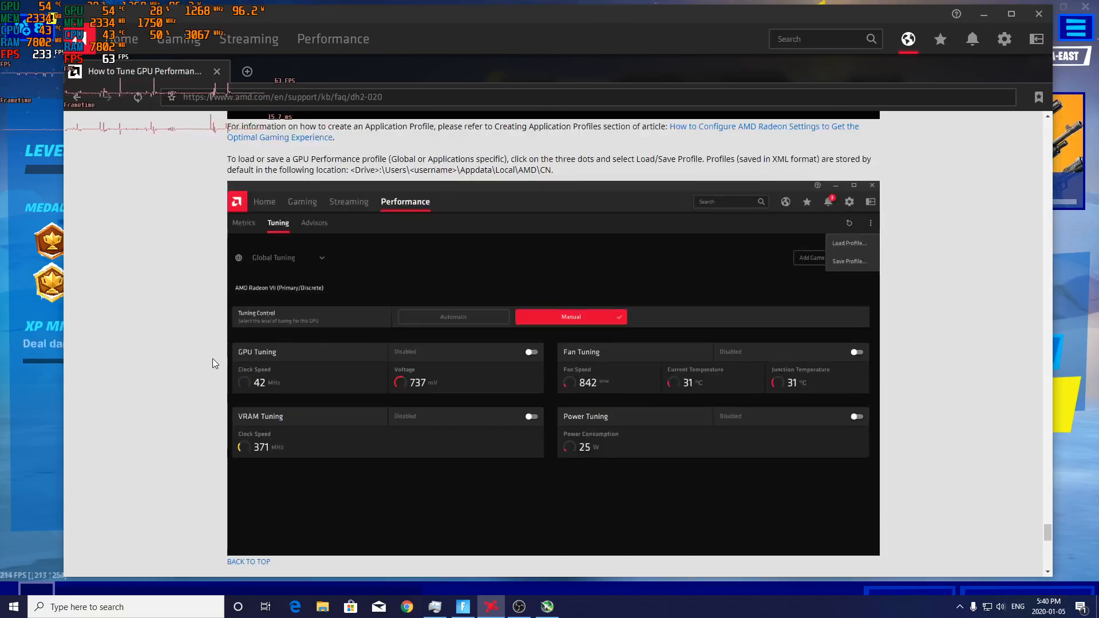
click(811, 257)
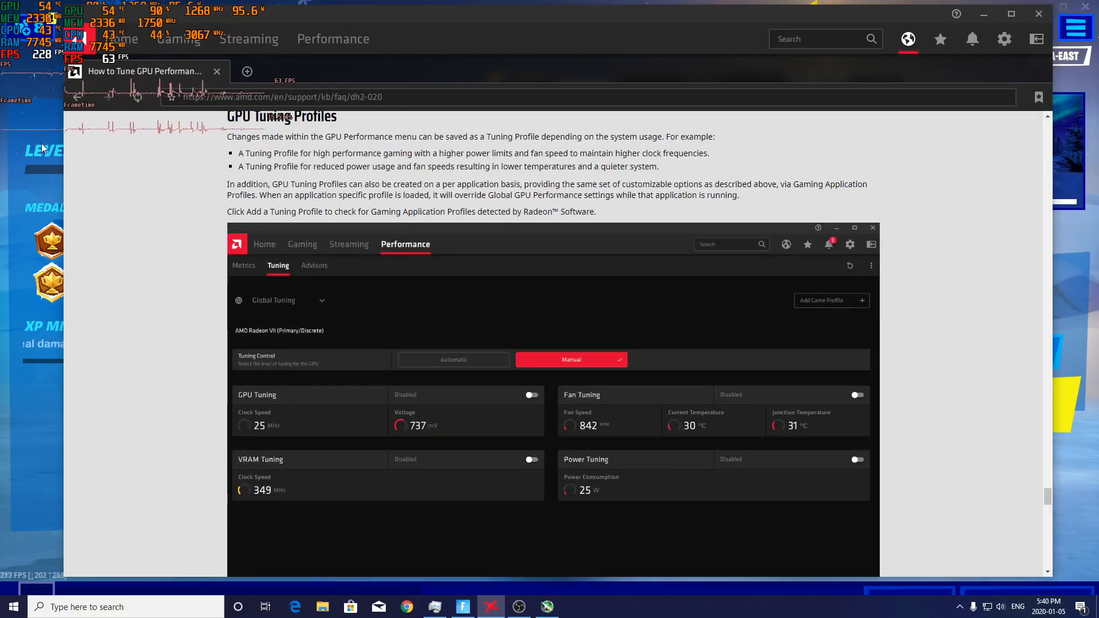
scroll(down, 3)
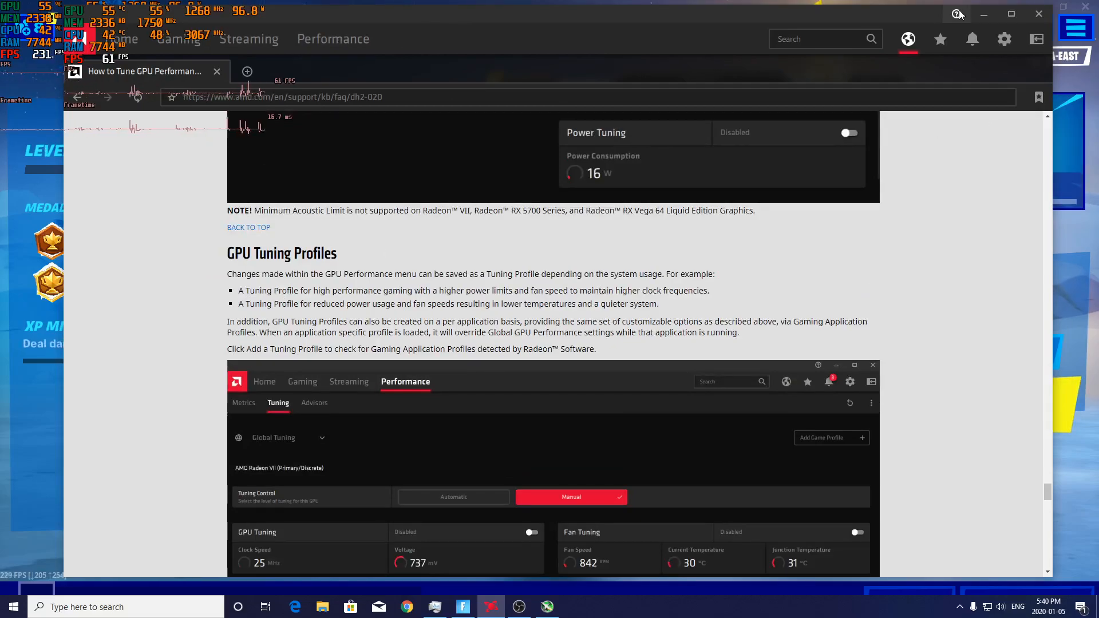
mouse_move(716, 319)
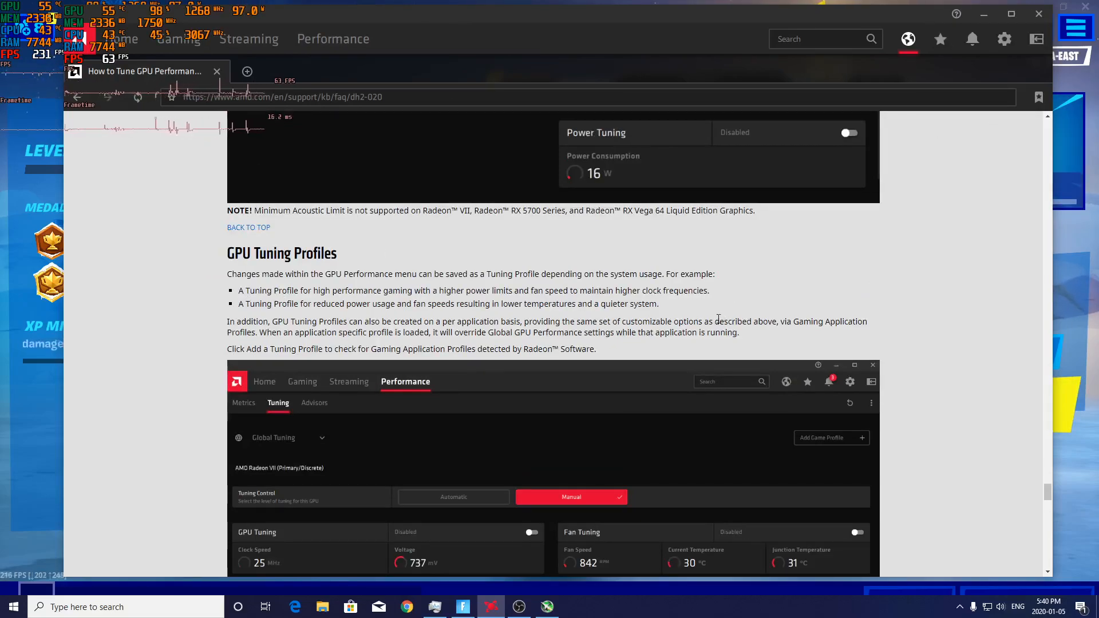
scroll(down, 3)
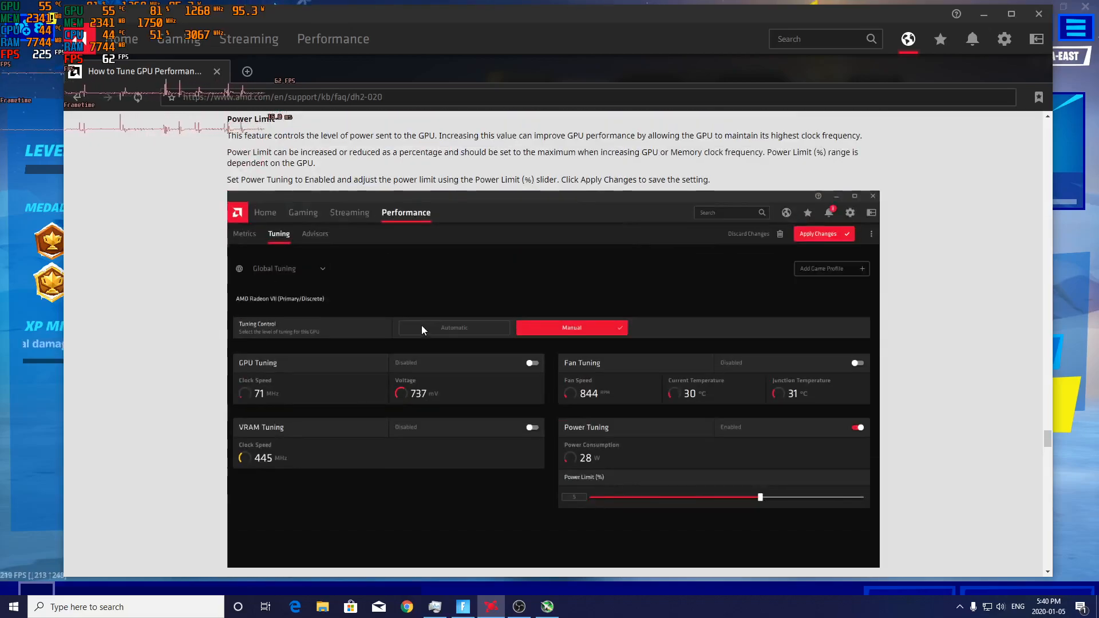
scroll(down, 3)
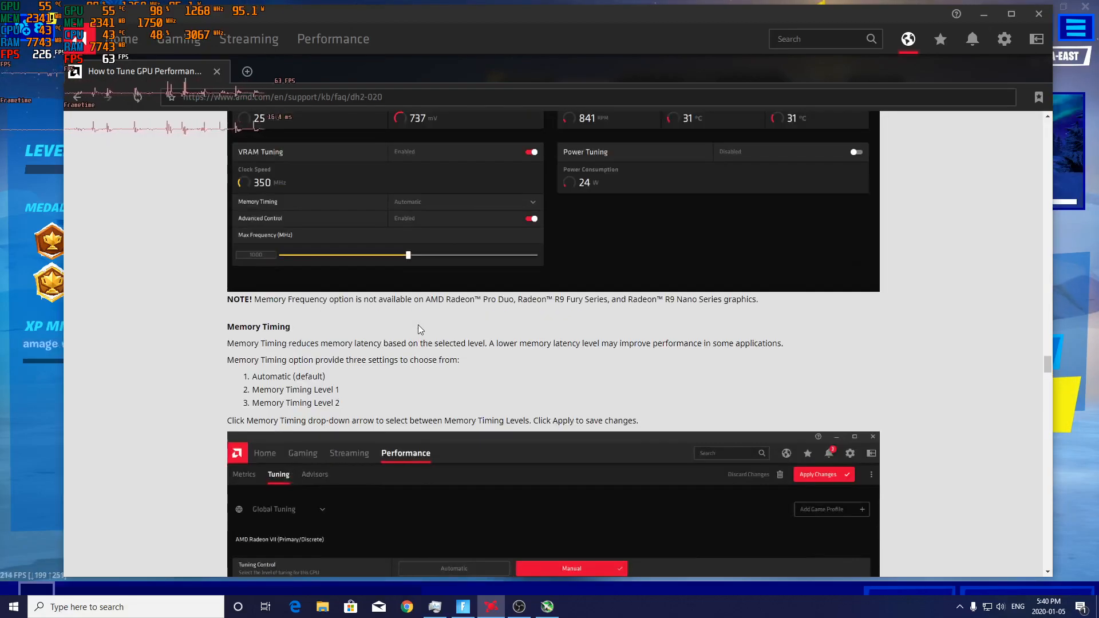
scroll(down, 3)
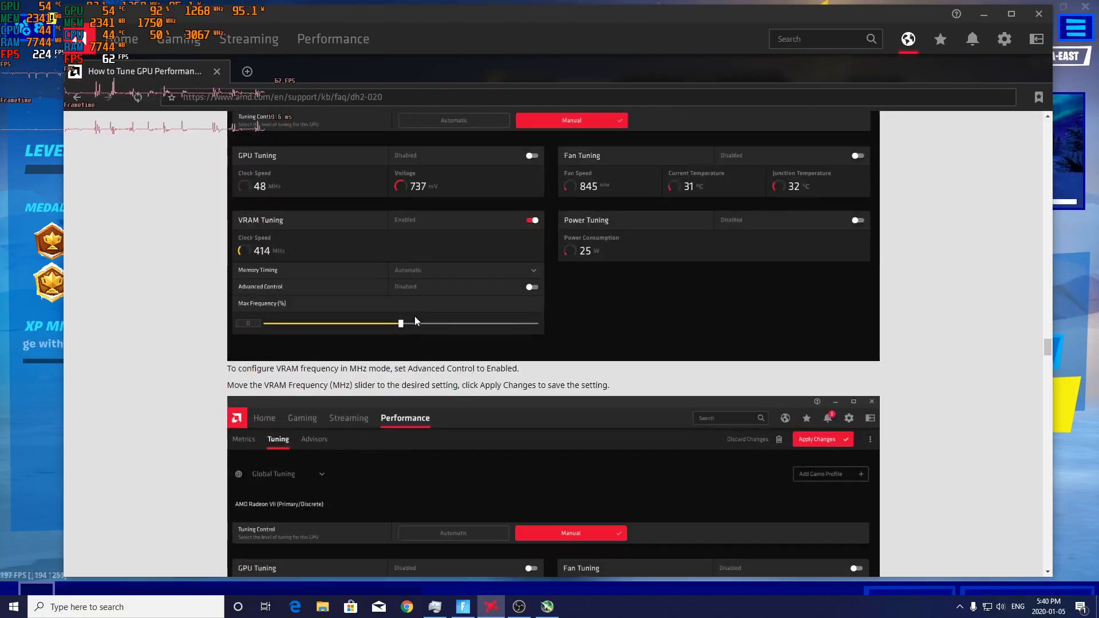
scroll(down, 3)
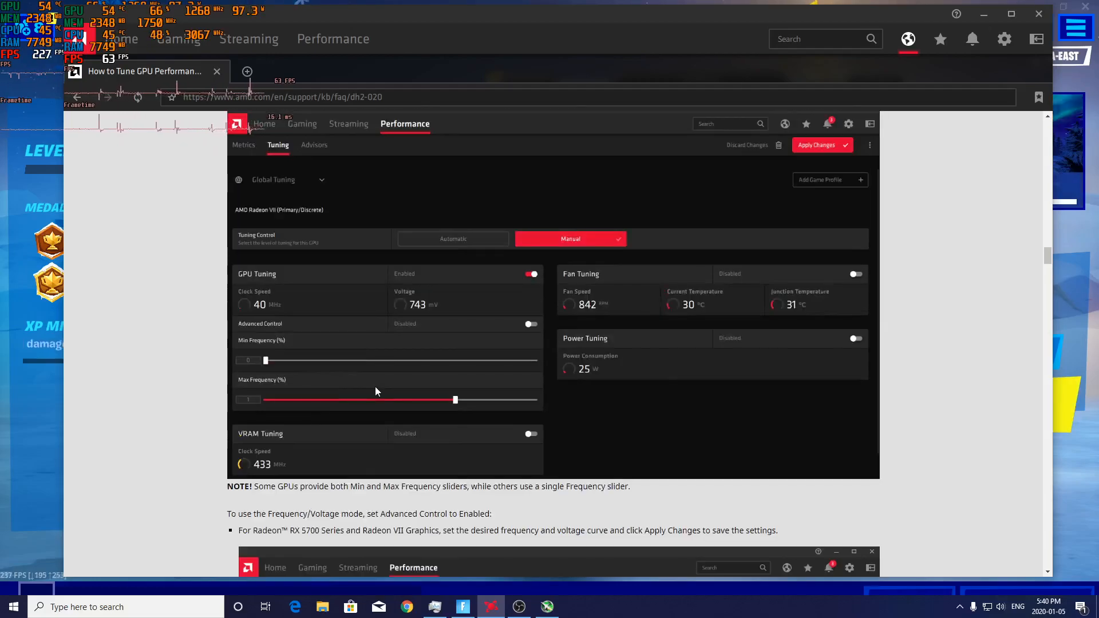
scroll(down, 3)
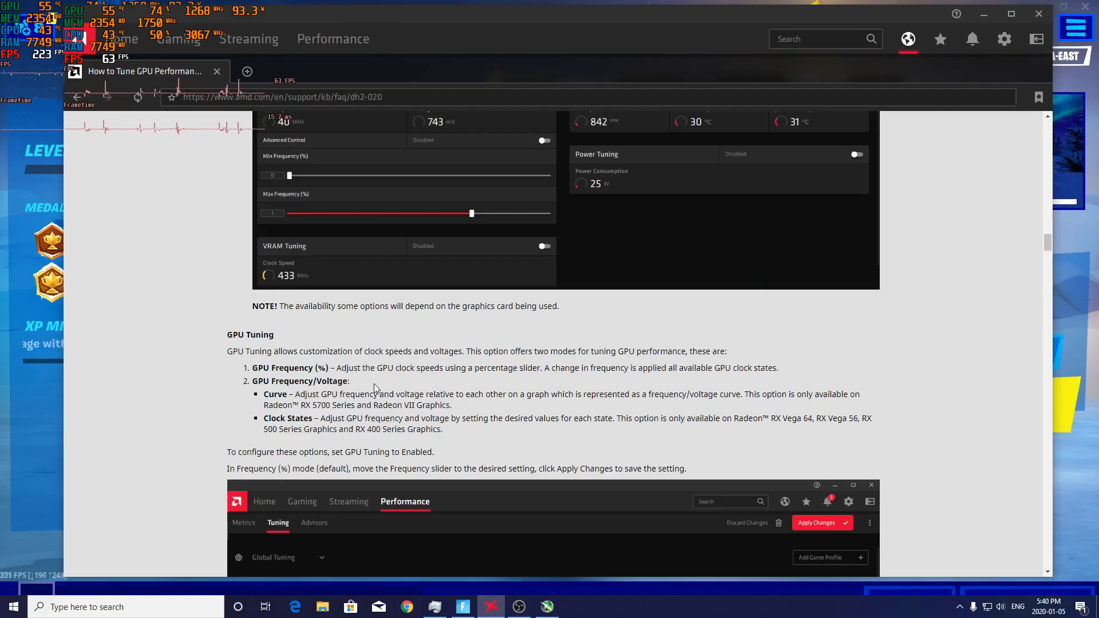